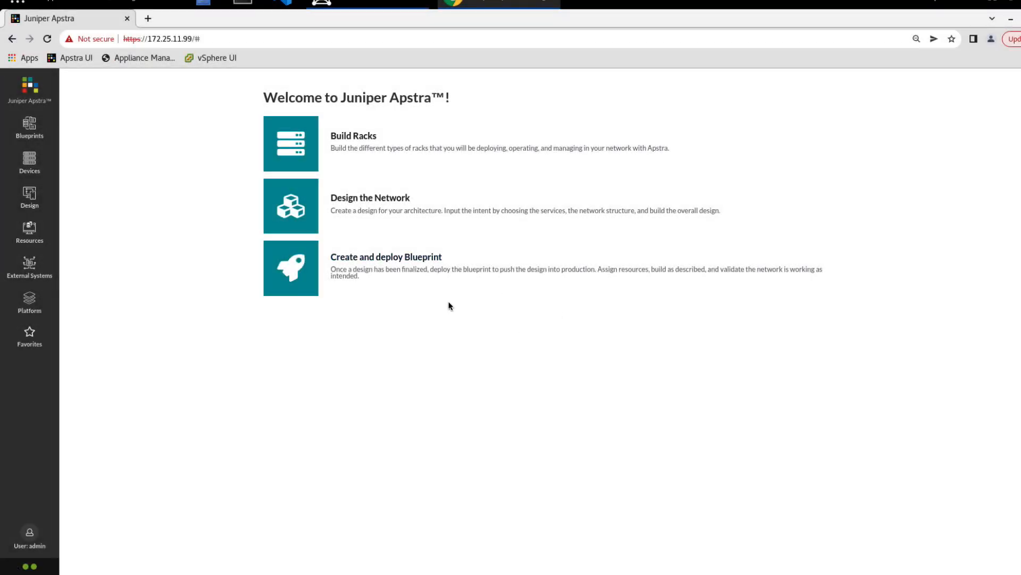
mouse_move(212, 176)
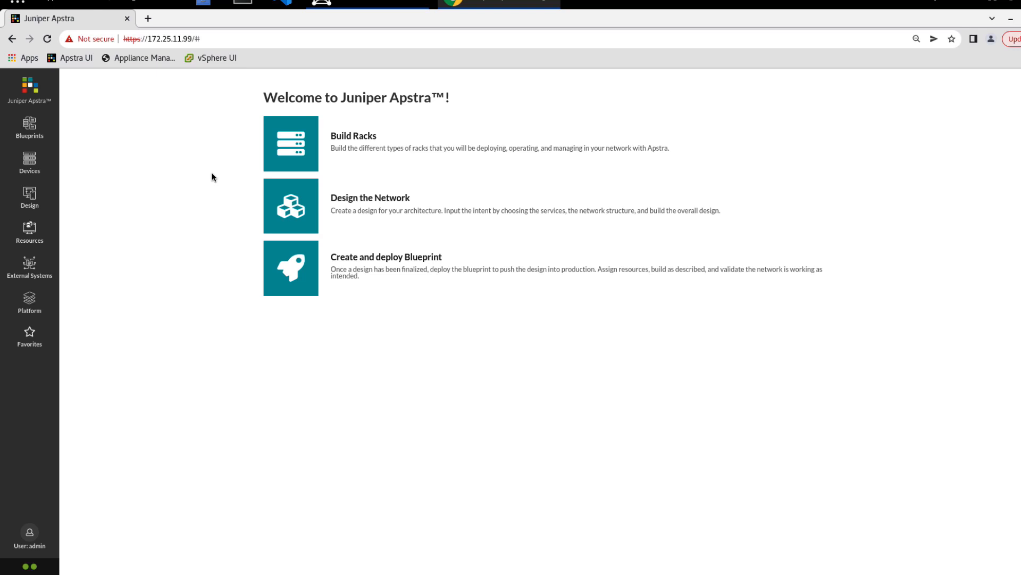
mouse_move(30, 233)
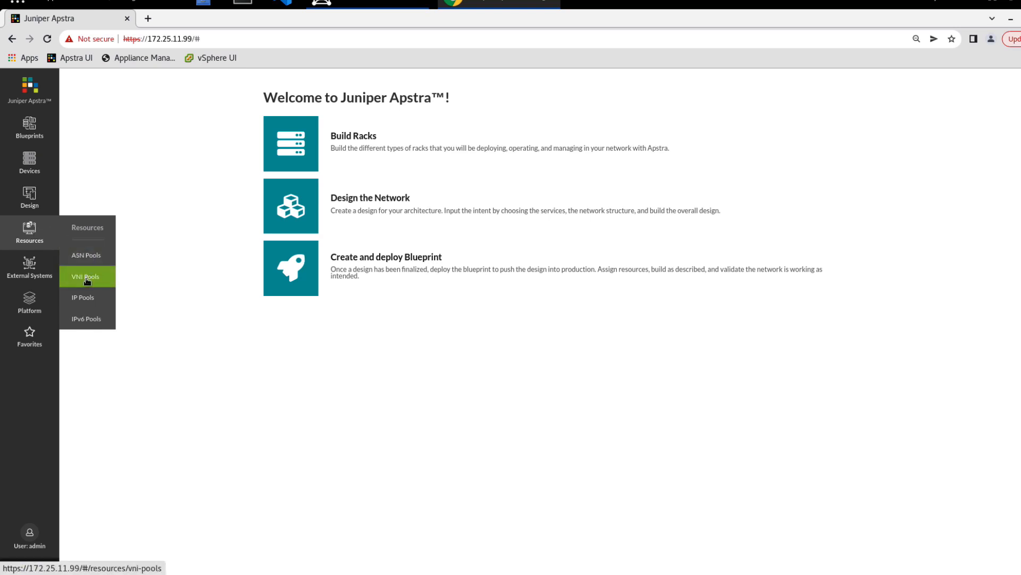
Go to the VNI Pools page under Resources, currently listing no pools.
left_click(86, 277)
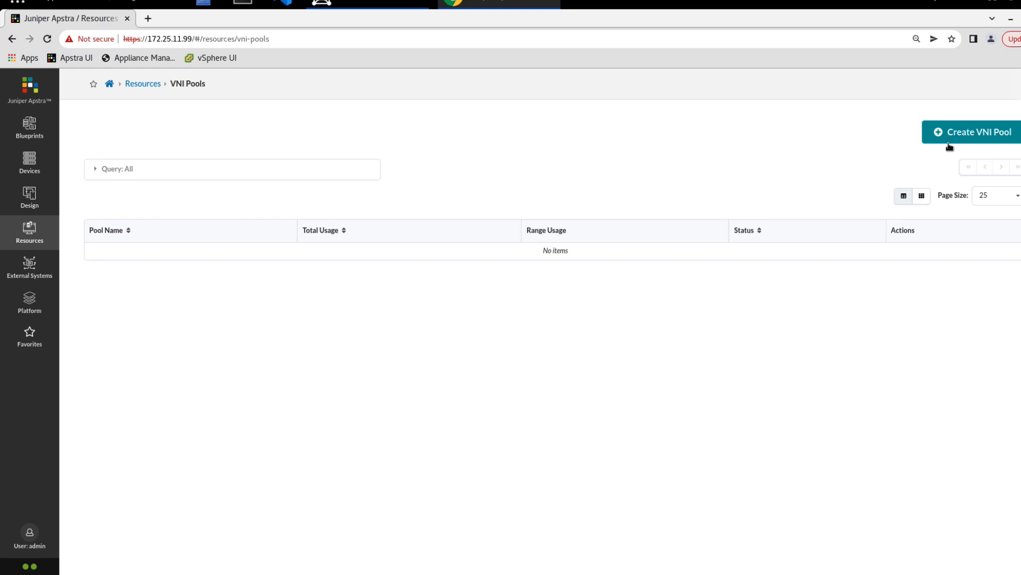
Create VNI pool VNI_1 with range 5001–5099, keeping Create Another ticked for the next pool.
left_click(975, 132)
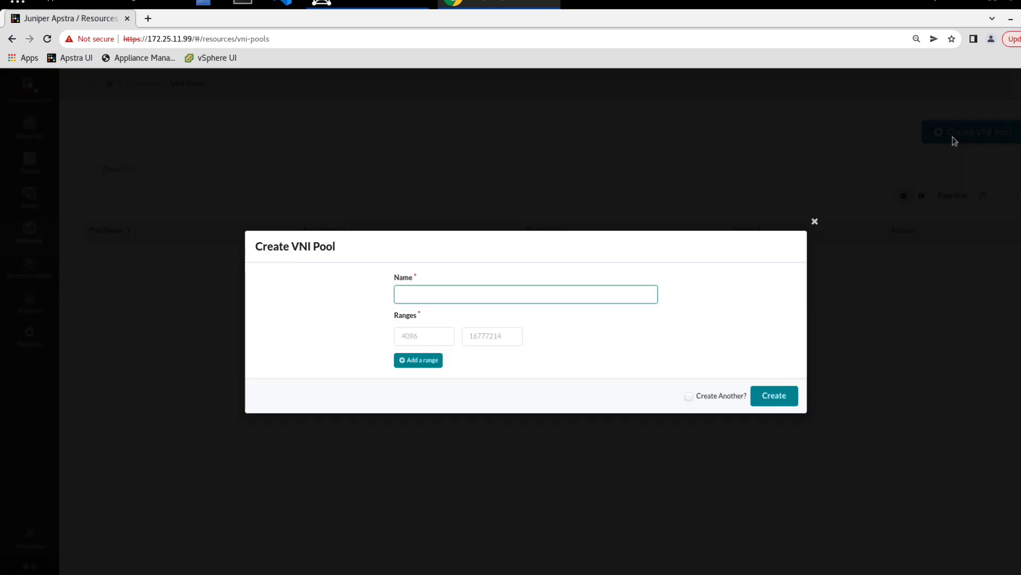
left_click(524, 293)
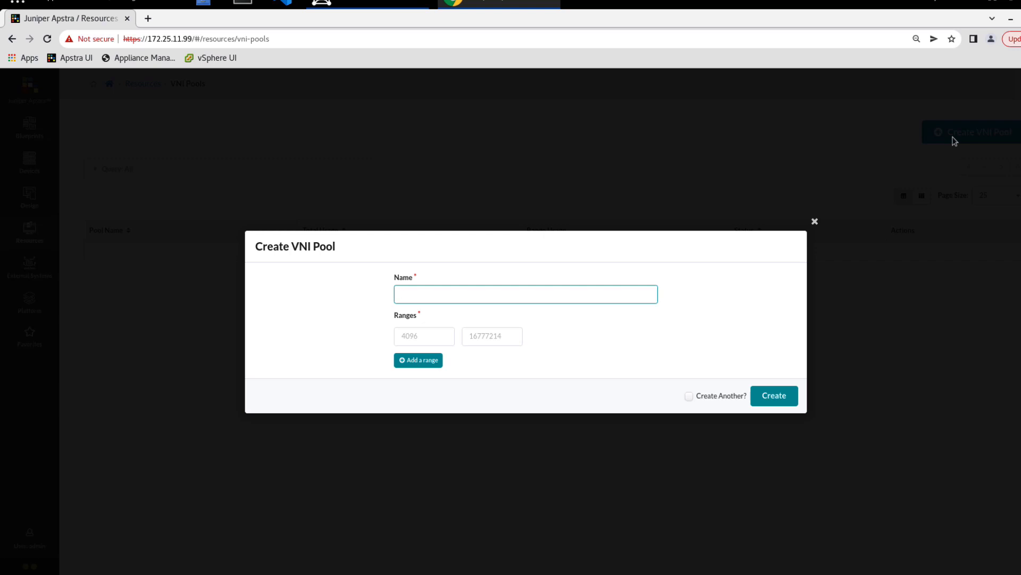
type("VNI_1")
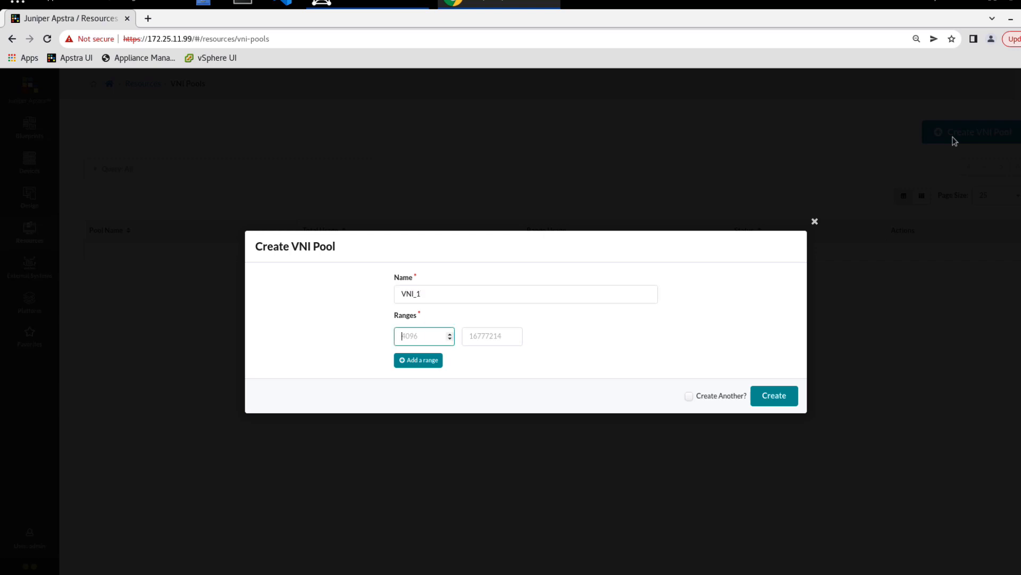
type("5001")
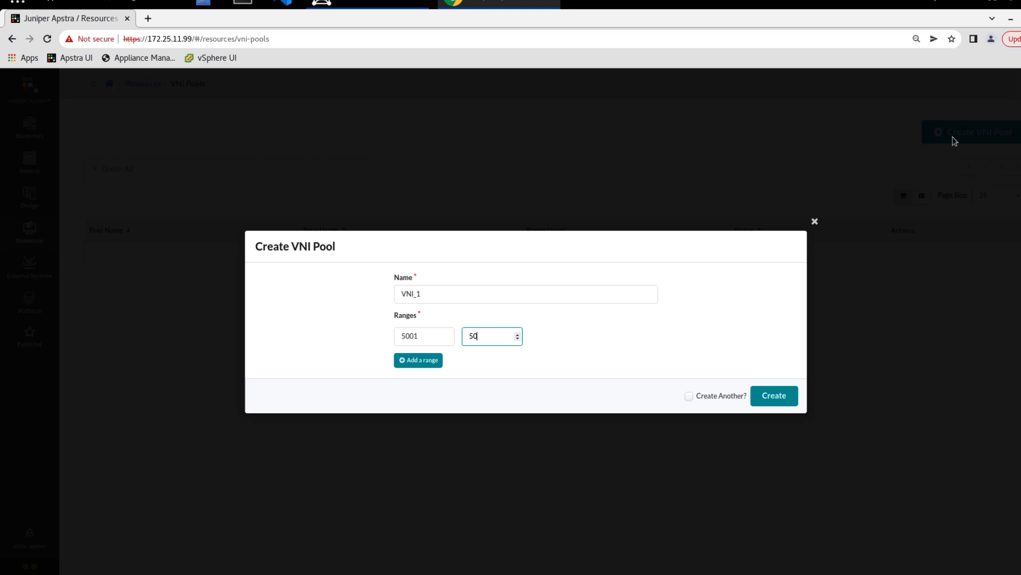
type("99")
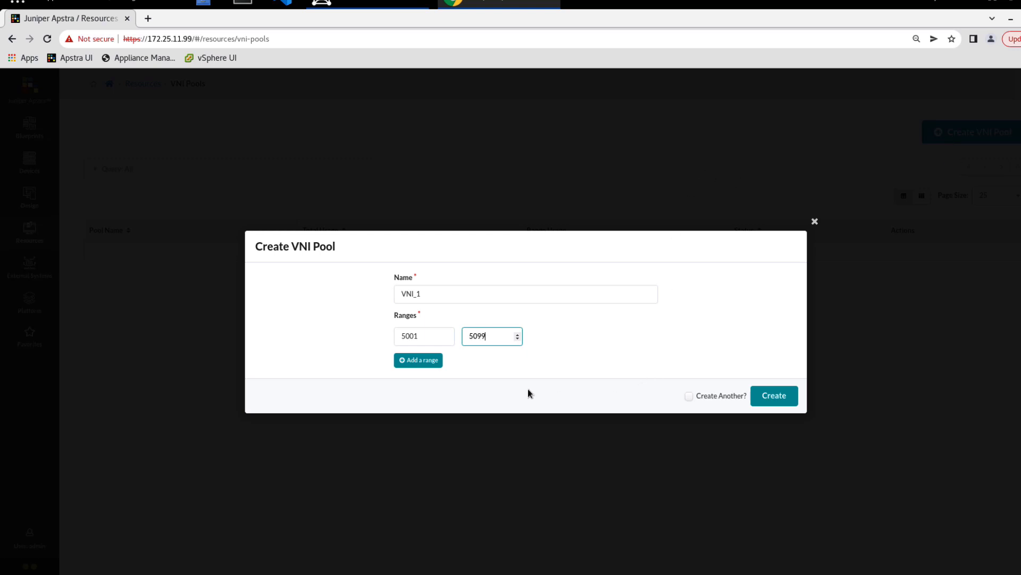
mouse_move(460, 384)
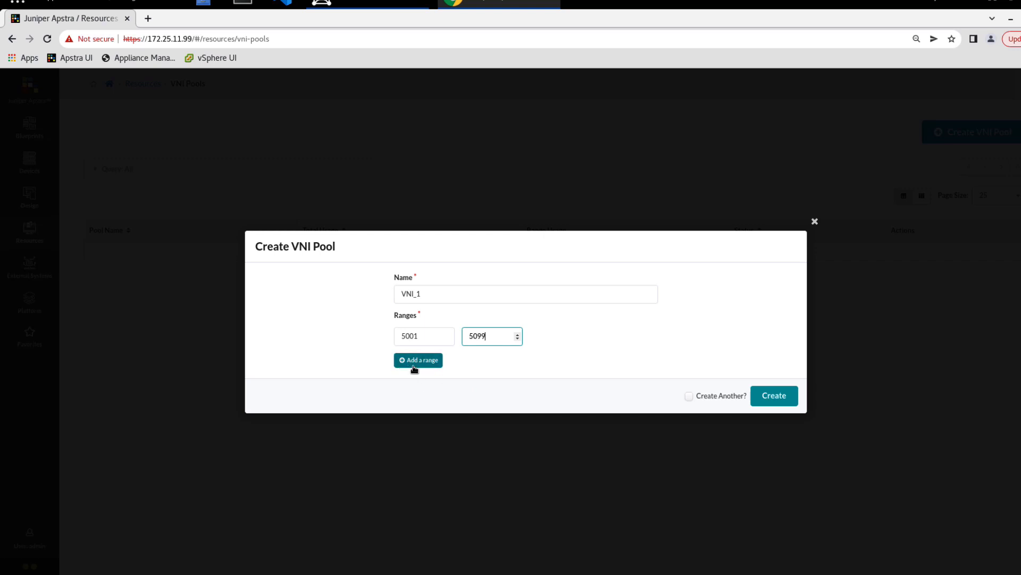
mouse_move(429, 369)
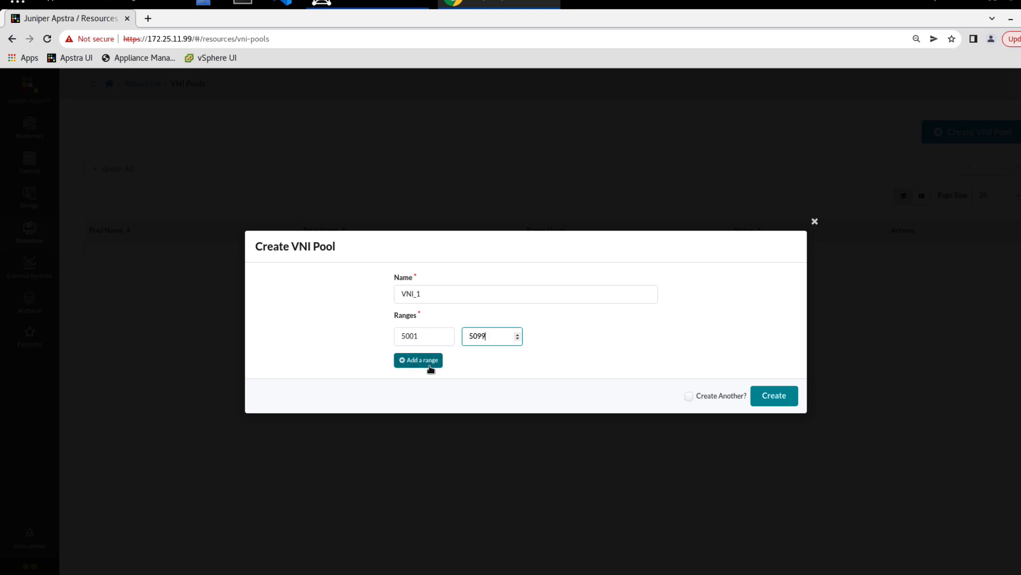
mouse_move(640, 407)
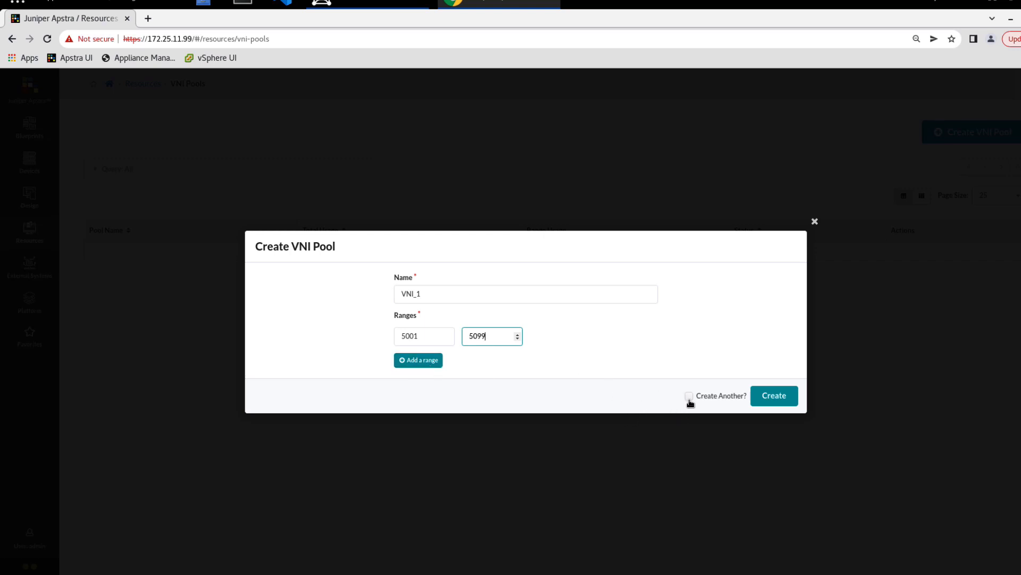
left_click(689, 397)
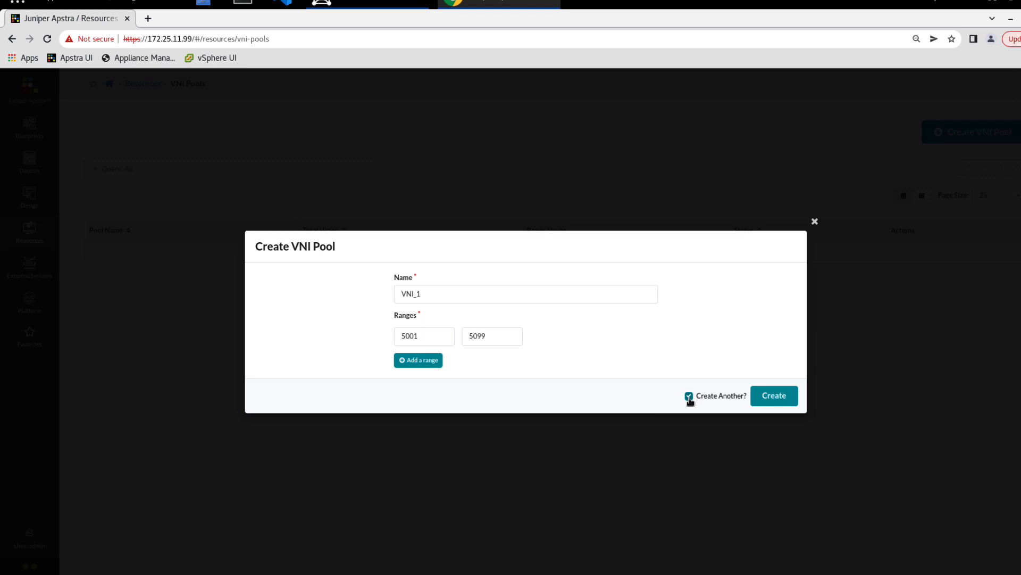
left_click(688, 396)
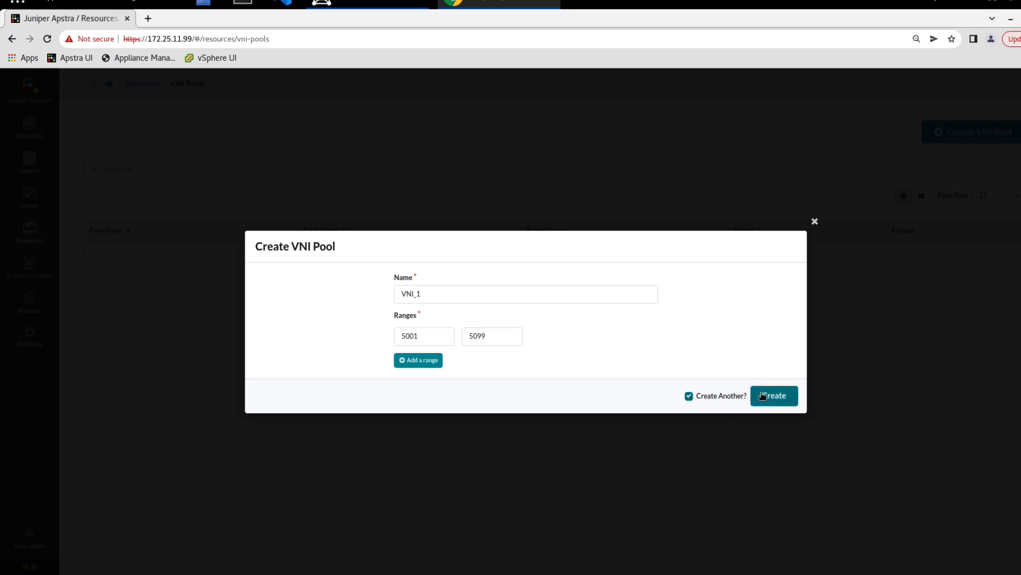
left_click(773, 396)
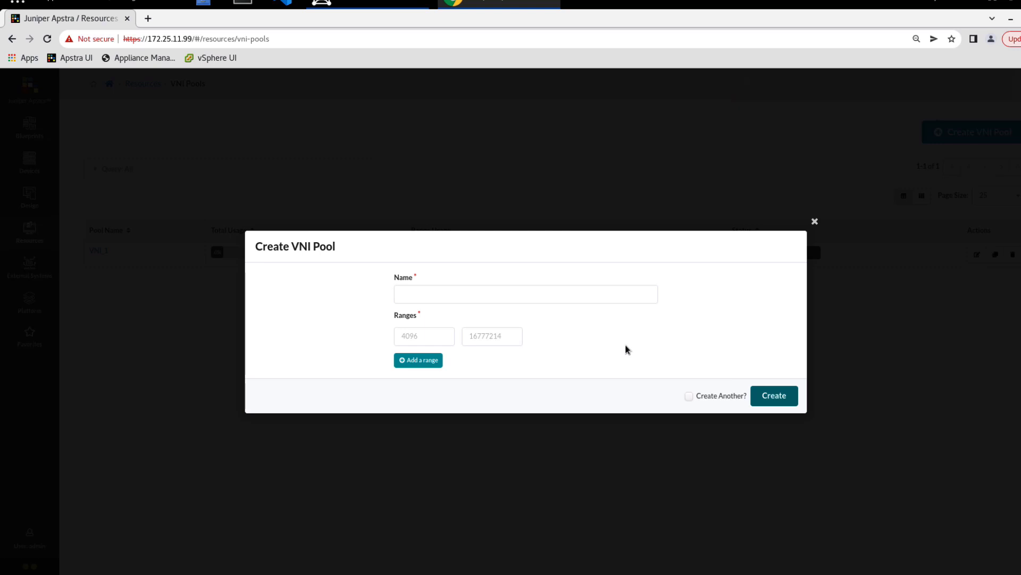
Create VNI pool VNI_2 with range 6001–6099 alongside VNI_1.
left_click(524, 294)
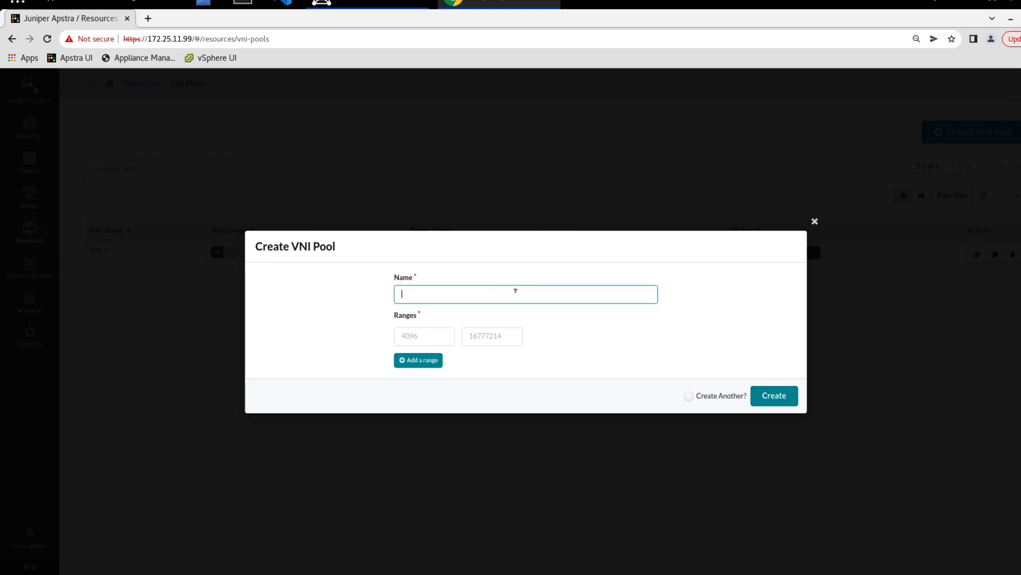
type("VNI")
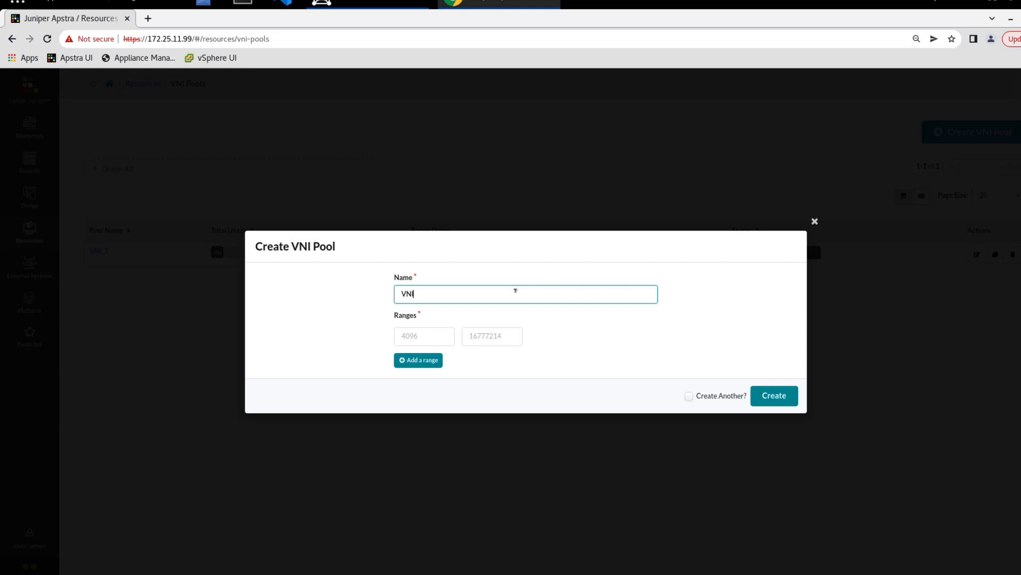
type("I_2")
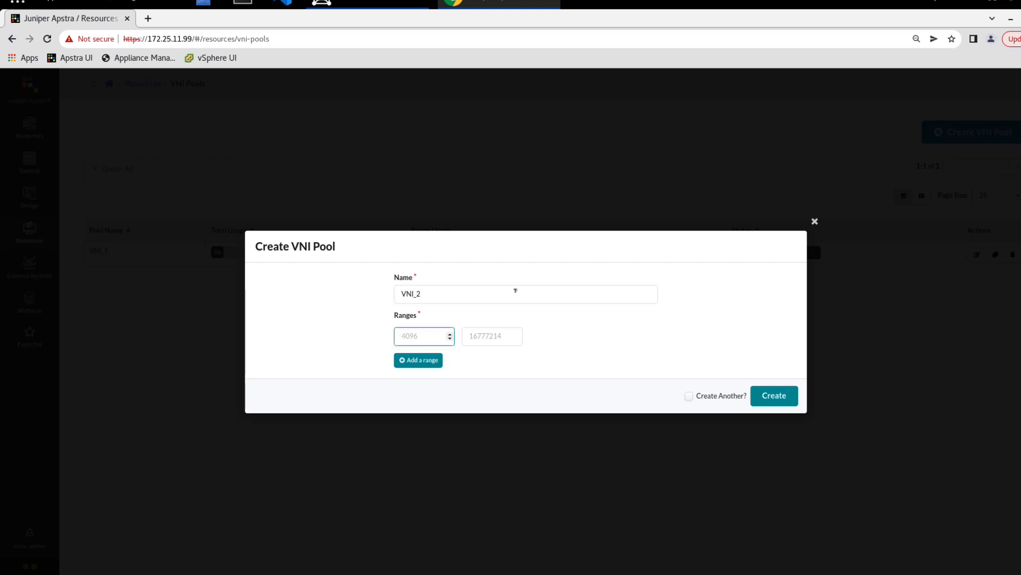
type("6001")
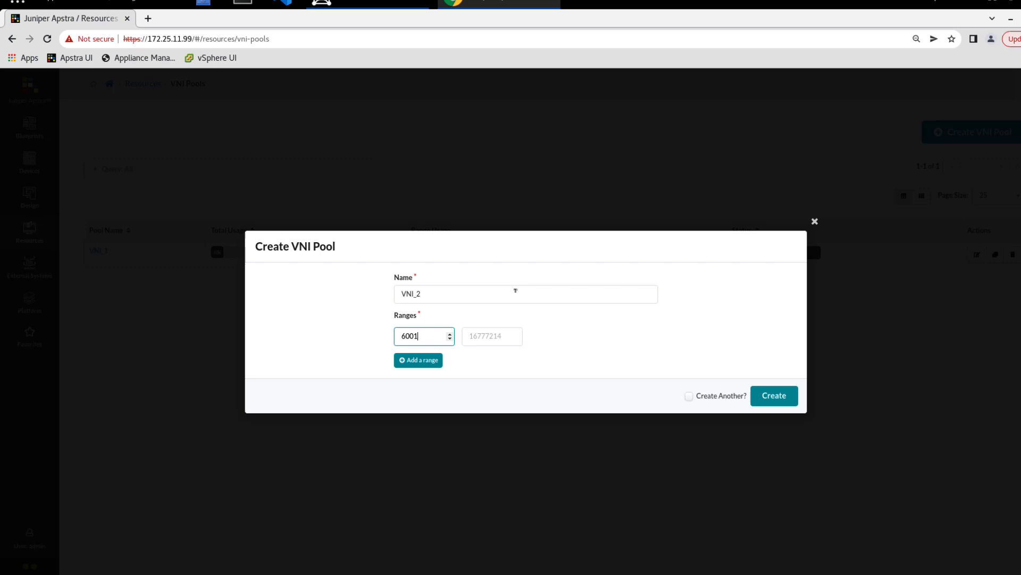
type("6099")
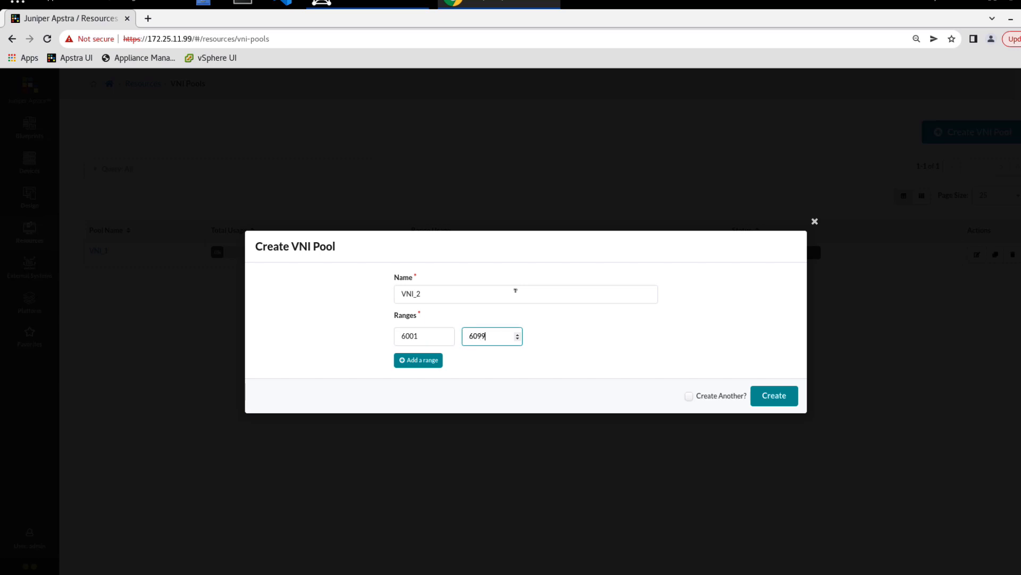
mouse_move(677, 353)
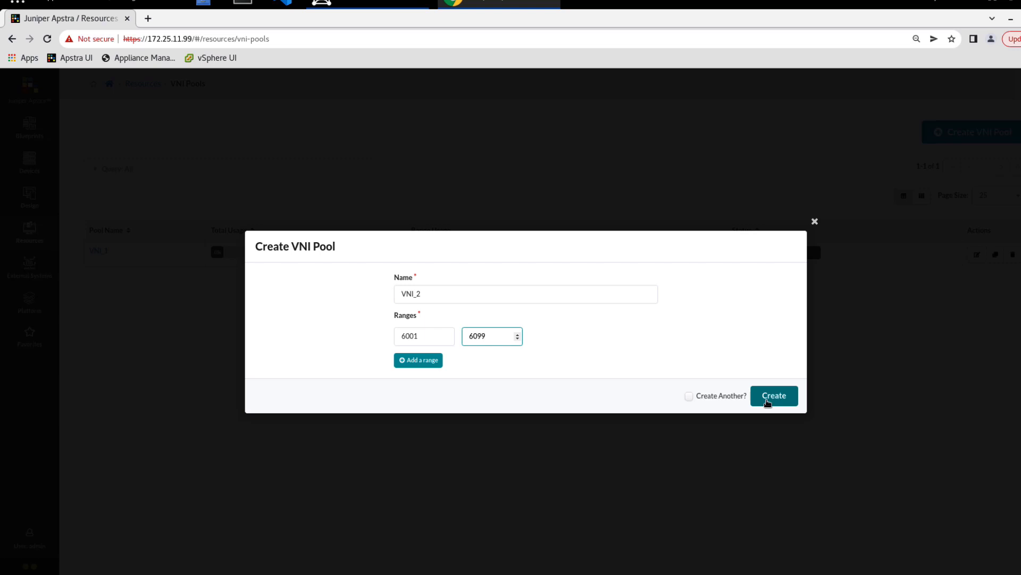
left_click(773, 395)
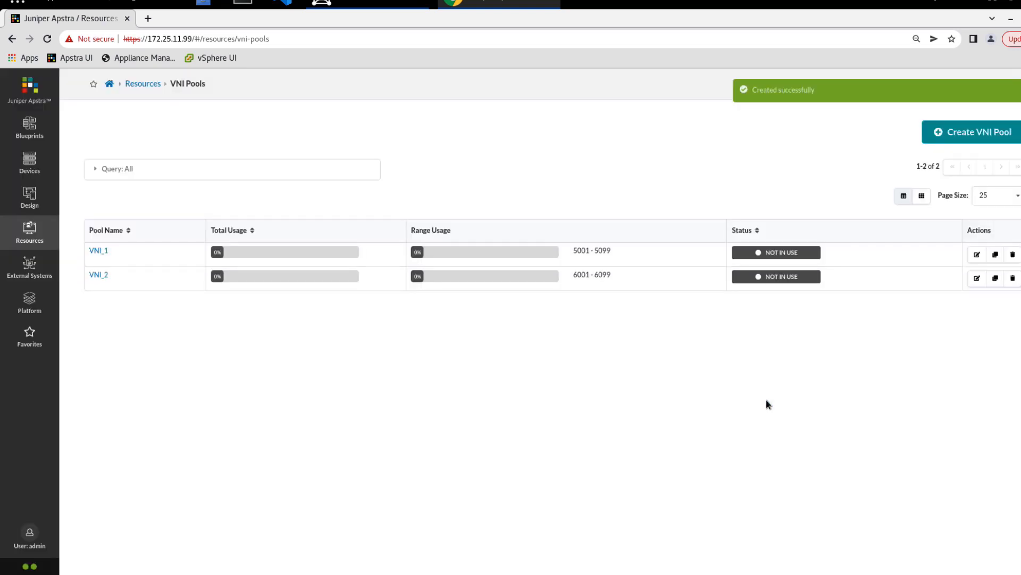
mouse_move(485, 416)
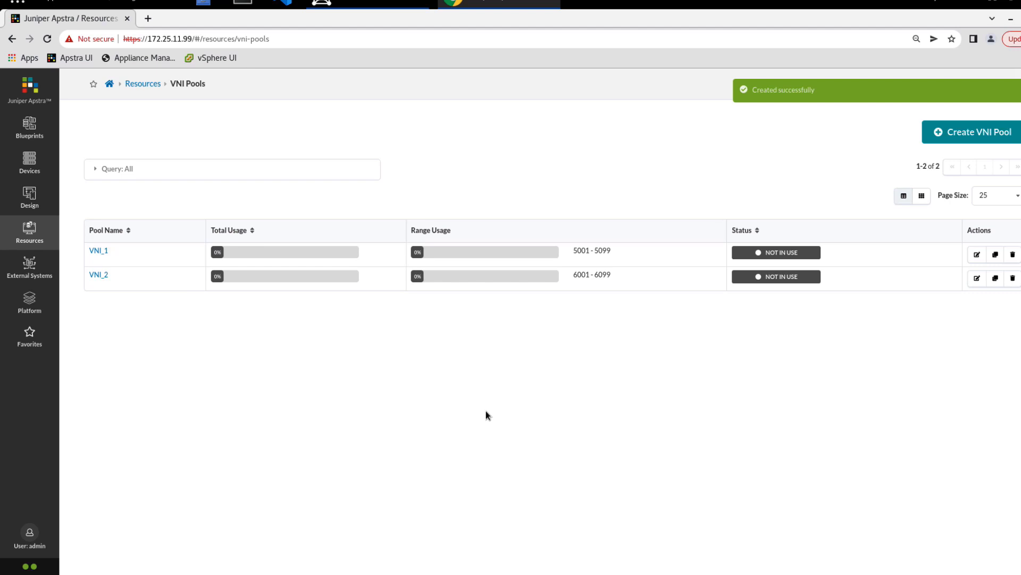
mouse_move(1000, 301)
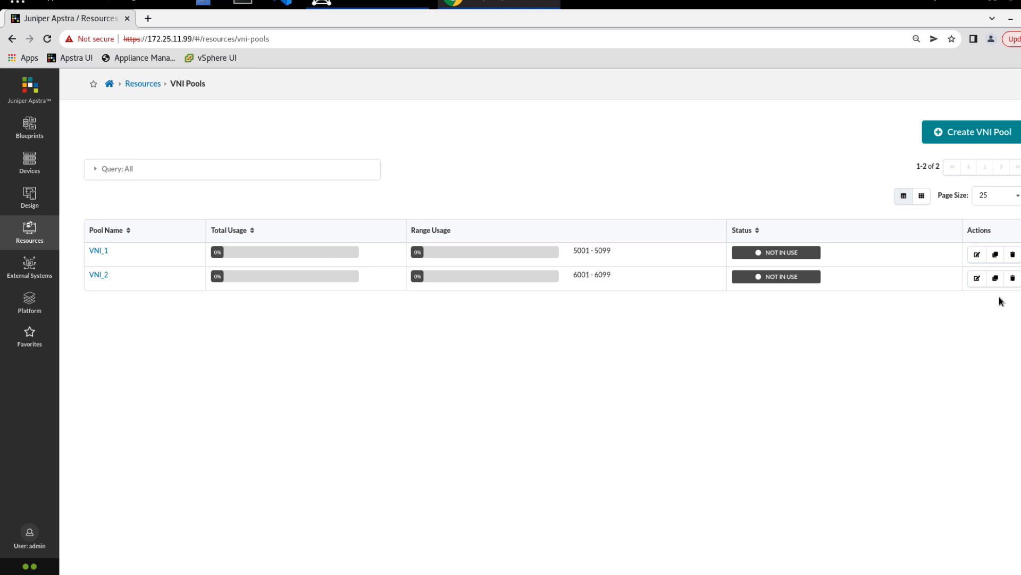
mouse_move(996, 279)
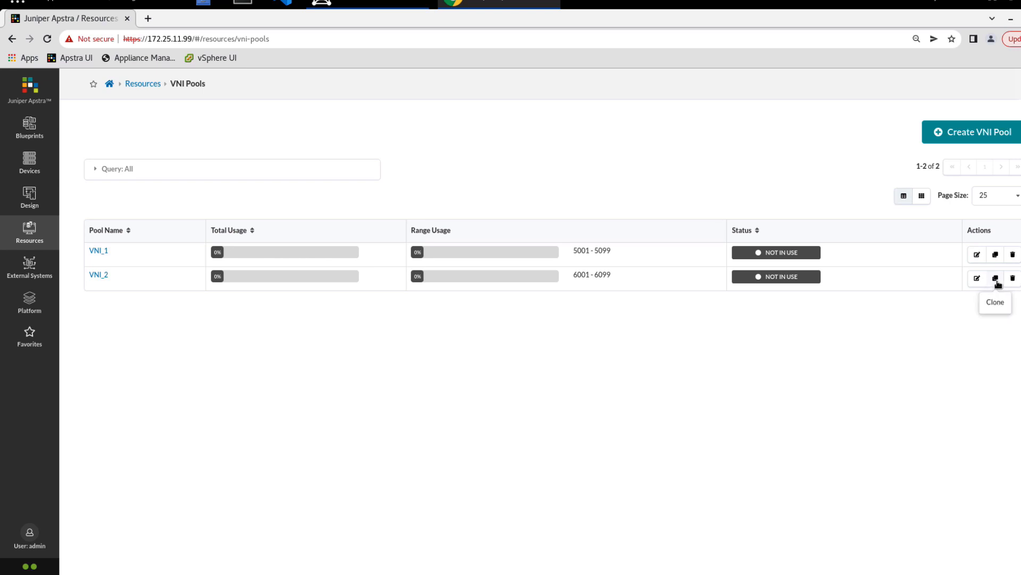
Clone VNI_2 into a new pool VNI_3 with range 7001–7099.
left_click(994, 278)
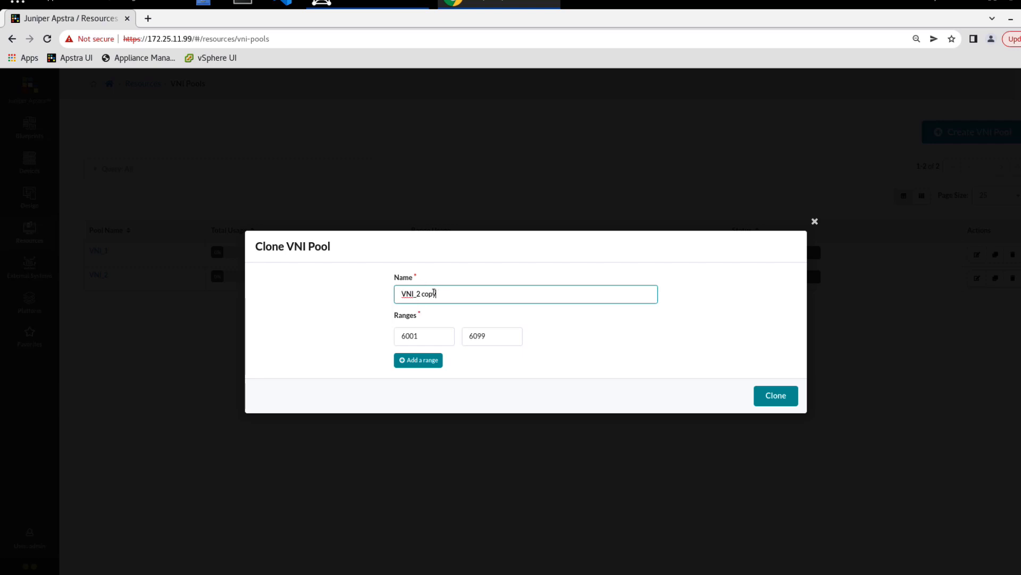
type("VNI_3")
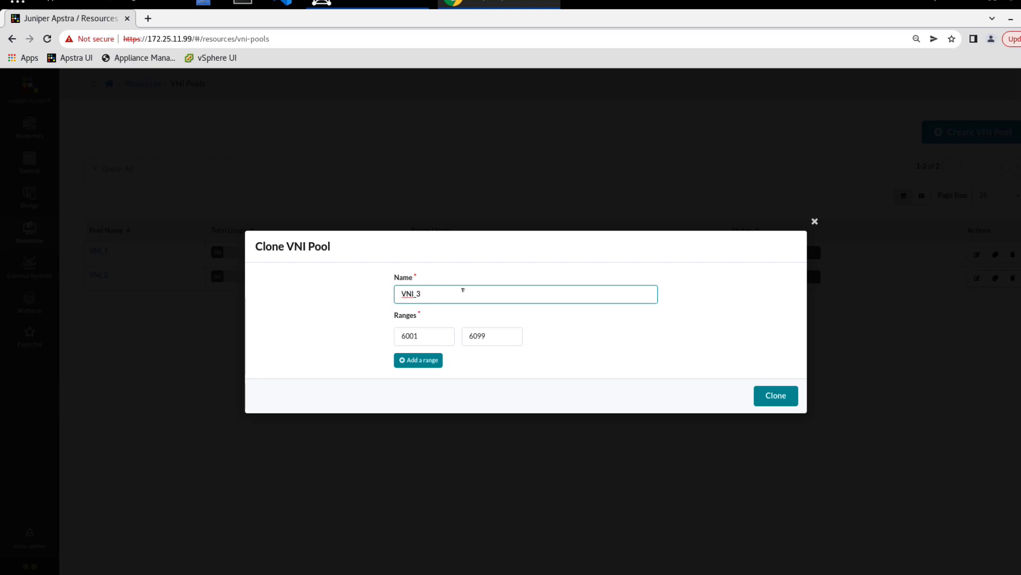
left_click(423, 337)
type("7099")
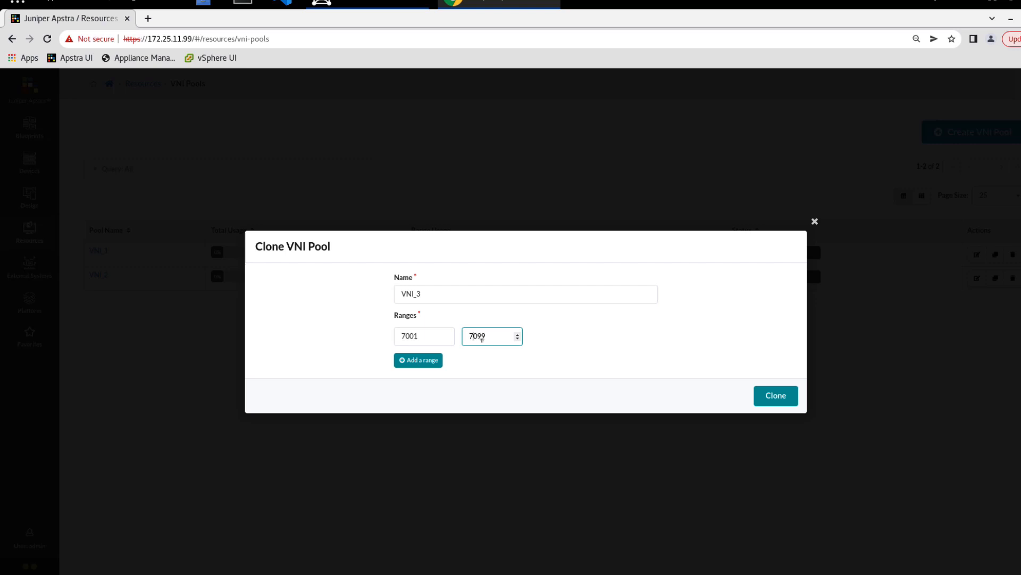
left_click(775, 395)
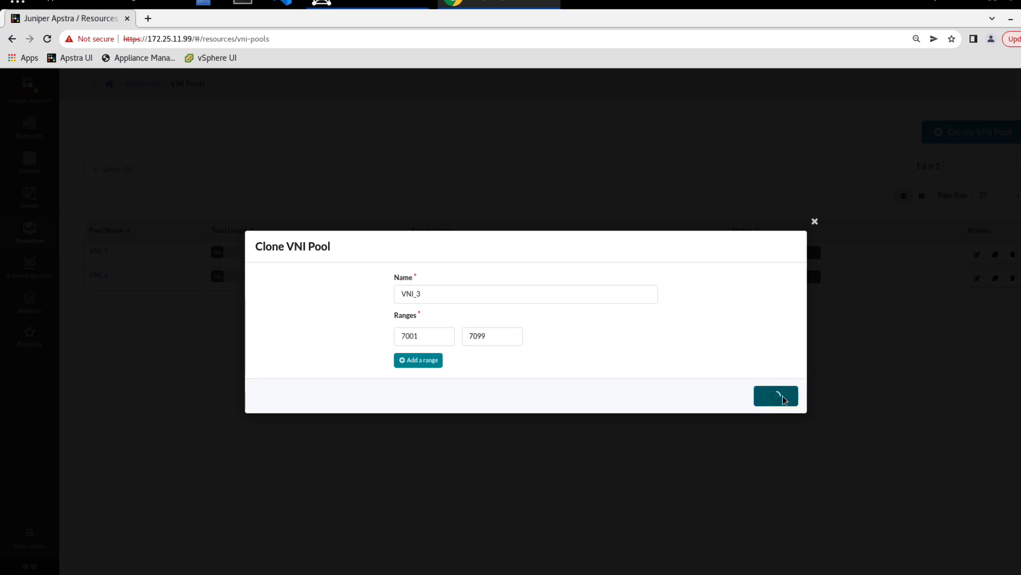
left_click(776, 395)
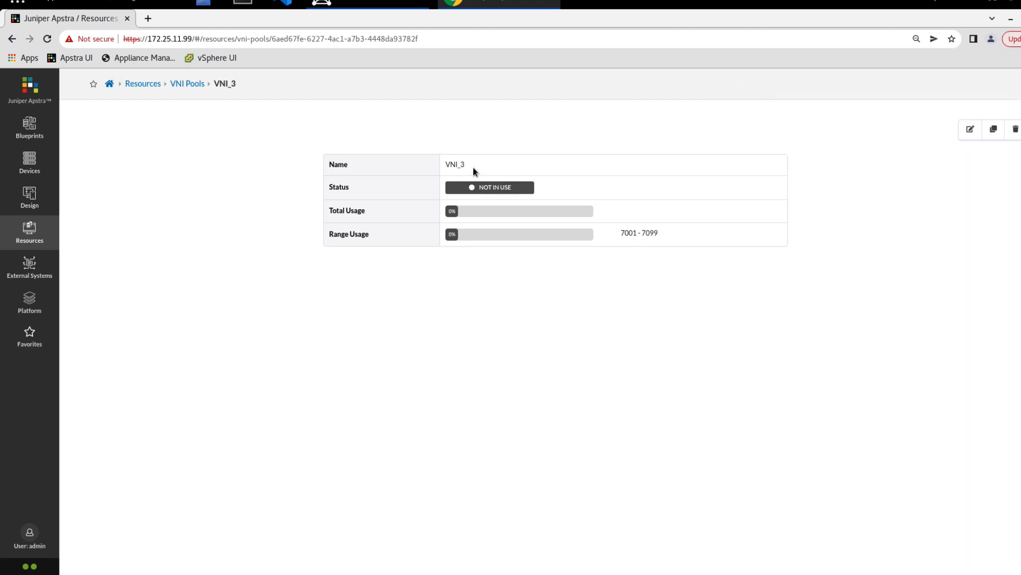
double_click(454, 163)
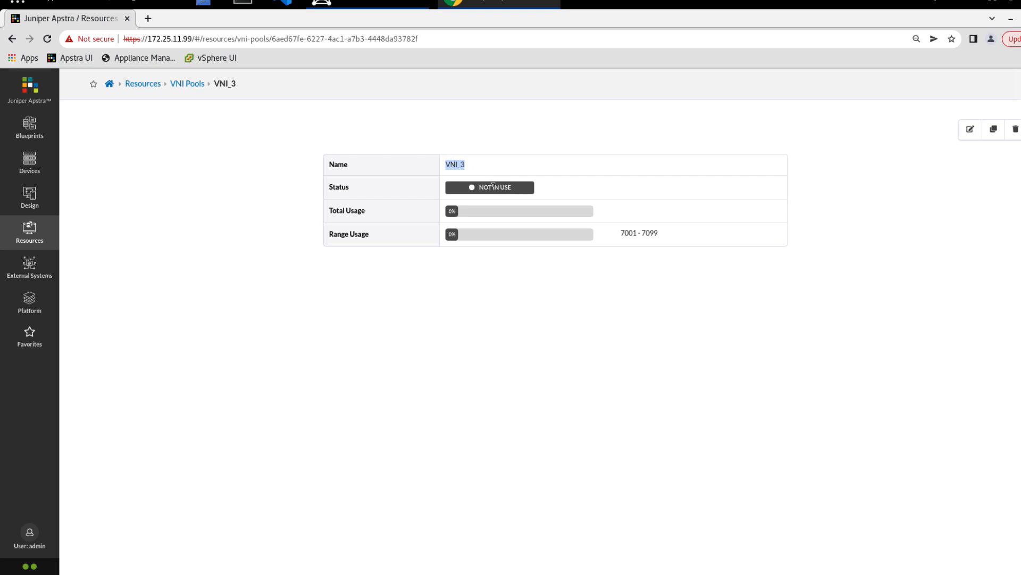
mouse_move(483, 220)
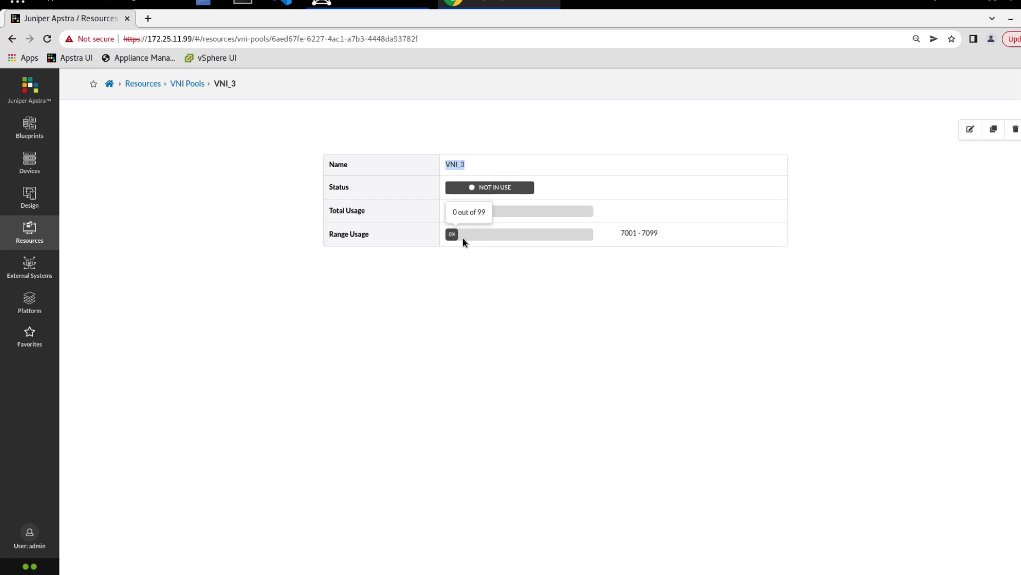
mouse_move(510, 243)
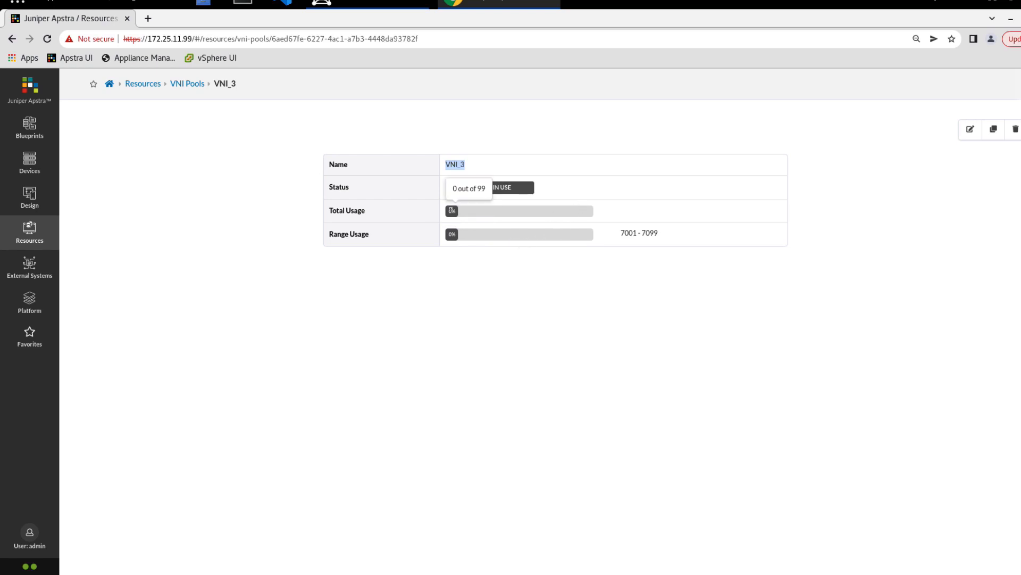
mouse_move(458, 216)
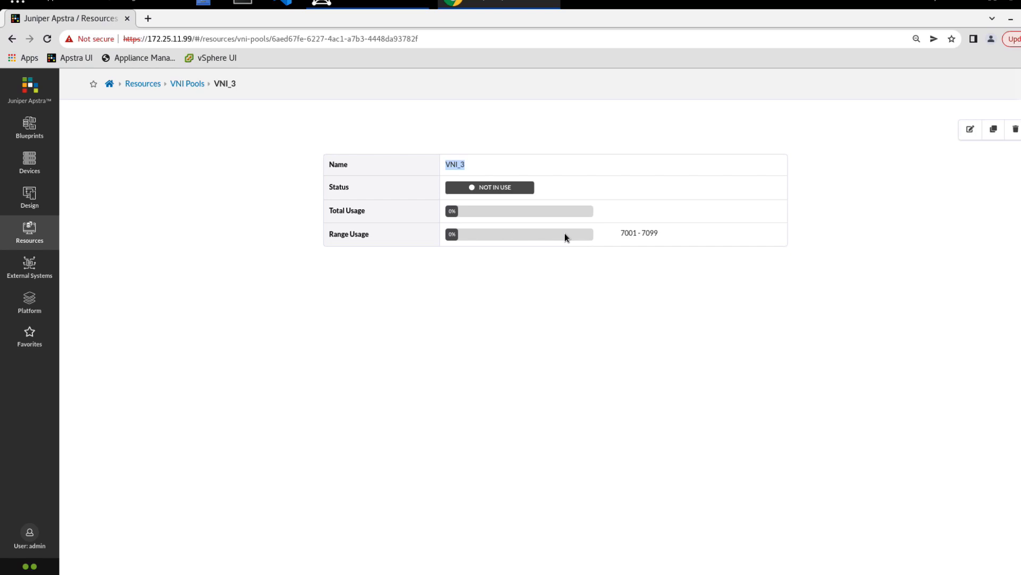
mouse_move(660, 238)
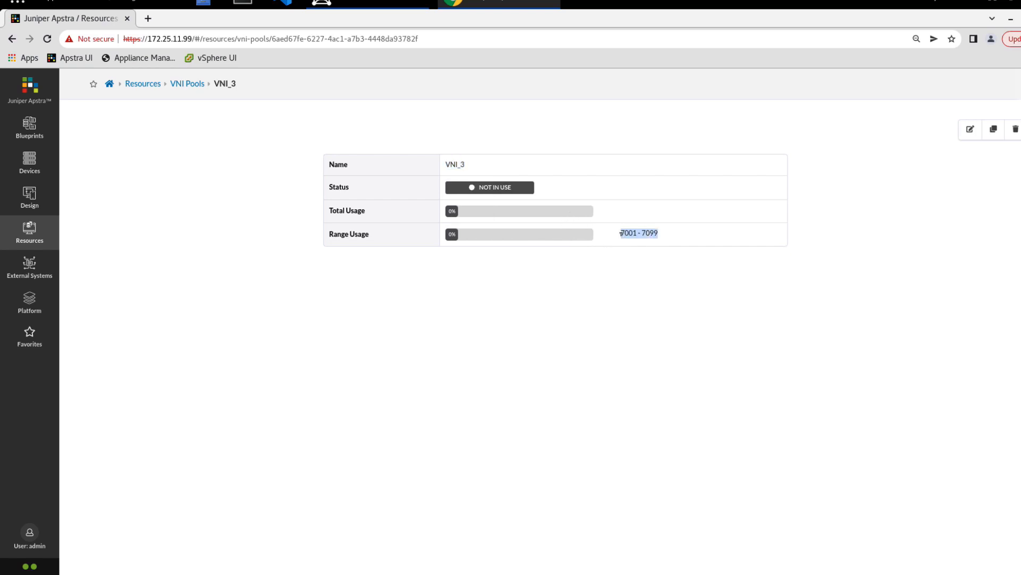
left_click(187, 83)
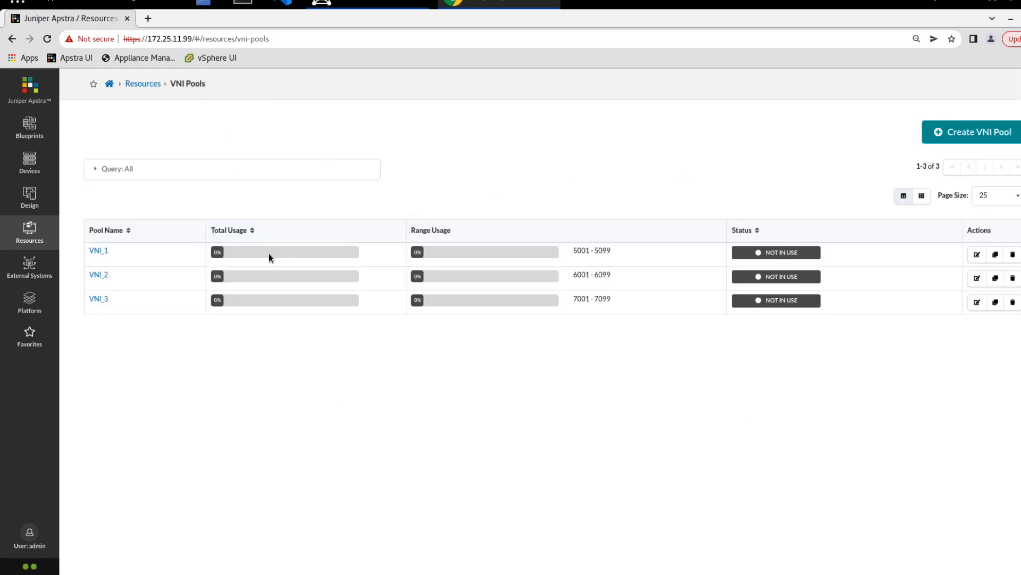
mouse_move(579, 182)
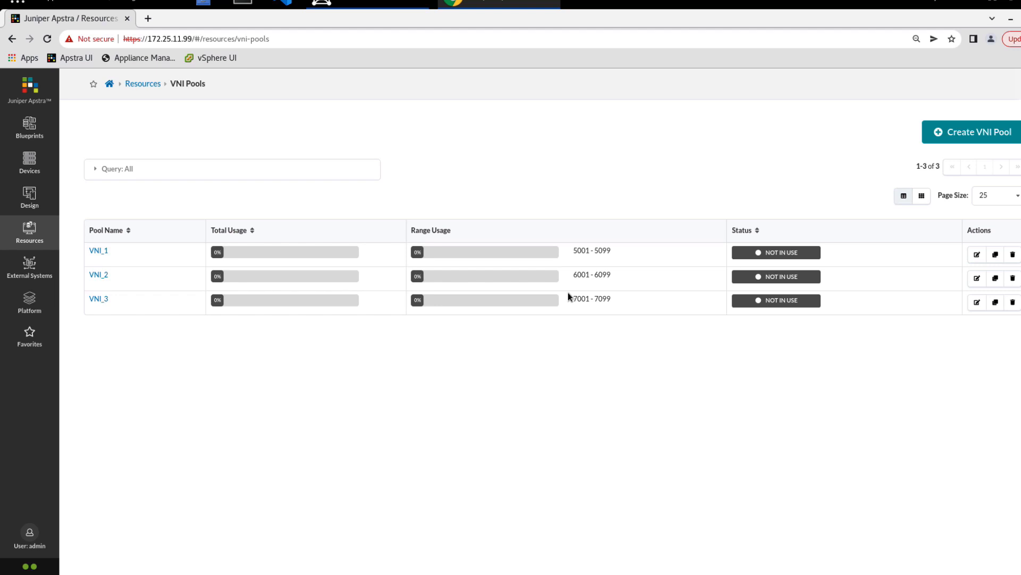
mouse_move(272, 281)
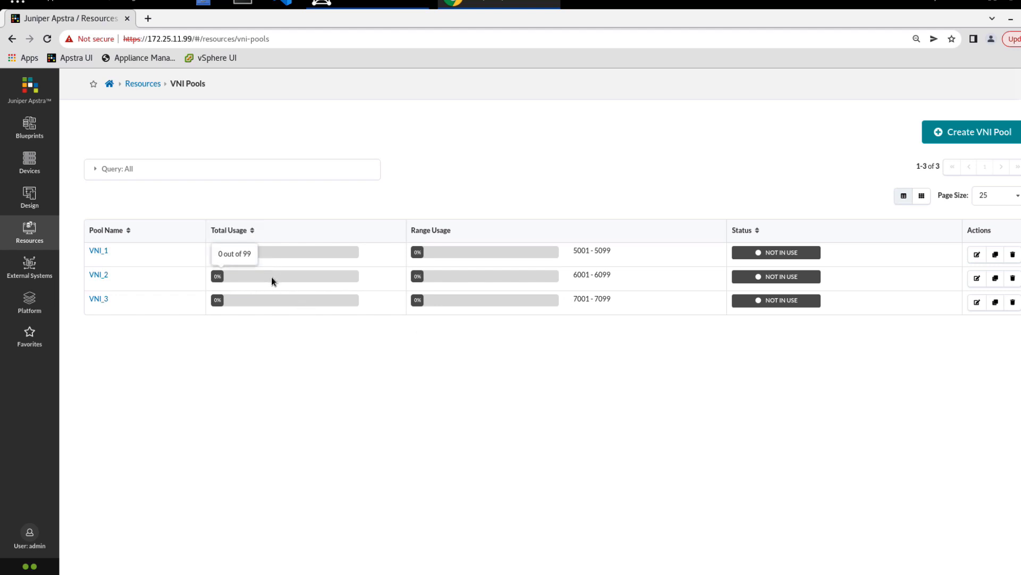
mouse_move(454, 284)
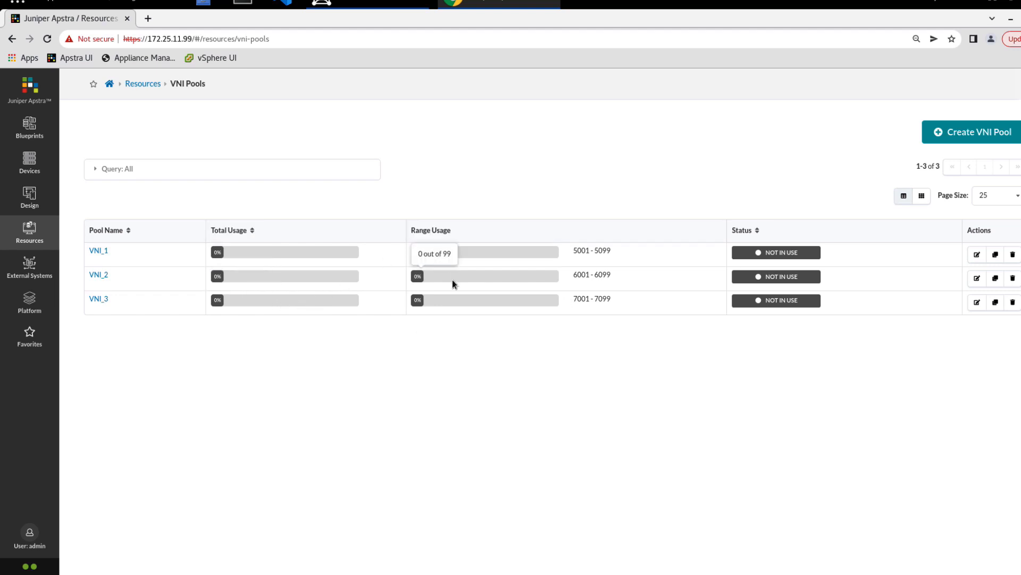
mouse_move(587, 270)
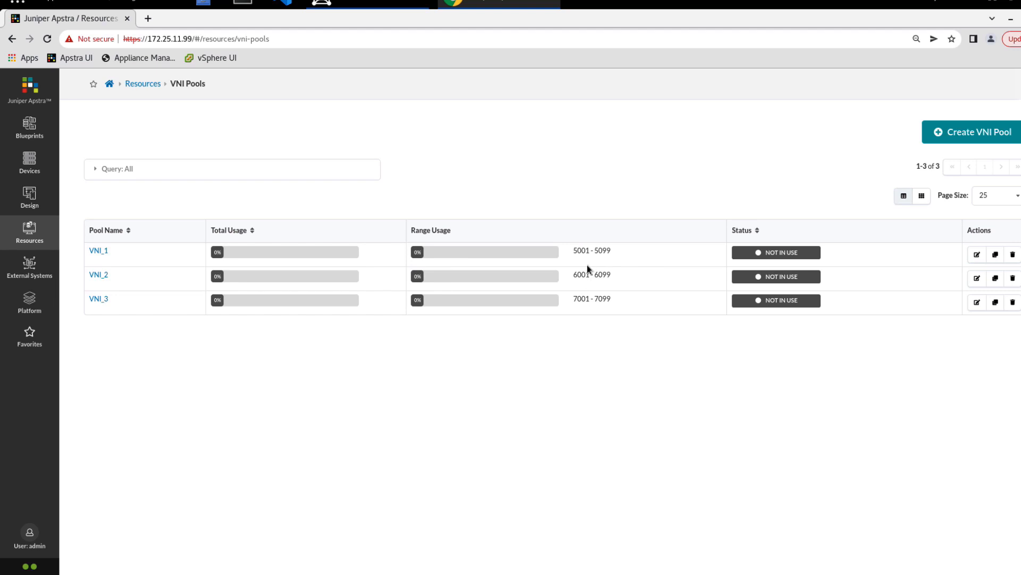
mouse_move(614, 285)
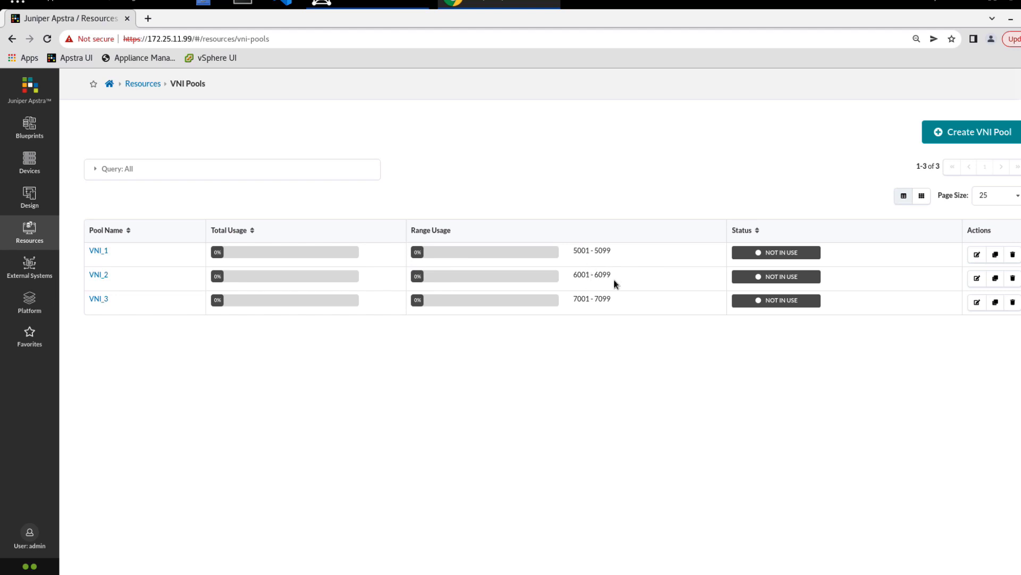
mouse_move(811, 324)
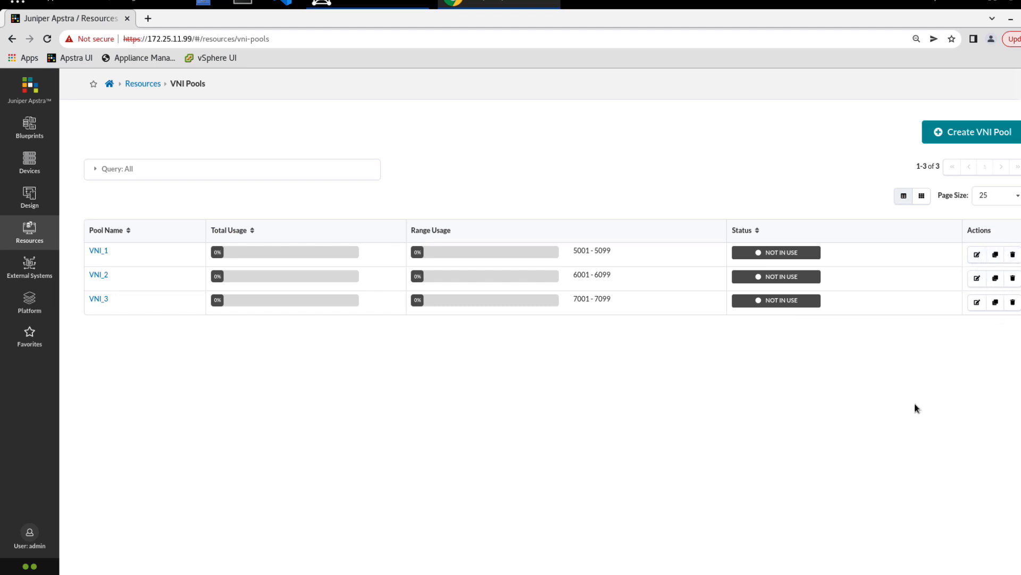
mouse_move(922, 358)
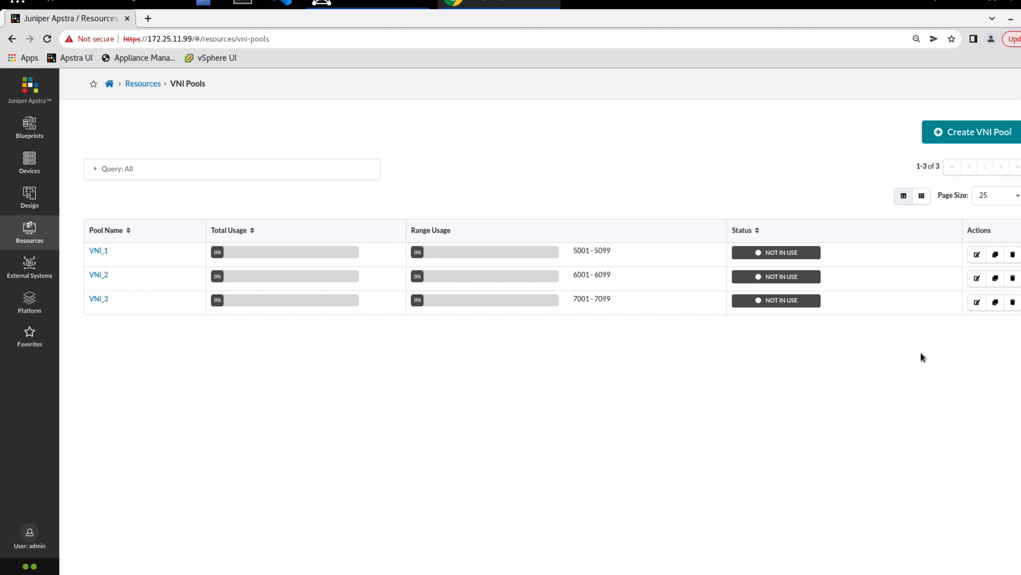
mouse_move(947, 334)
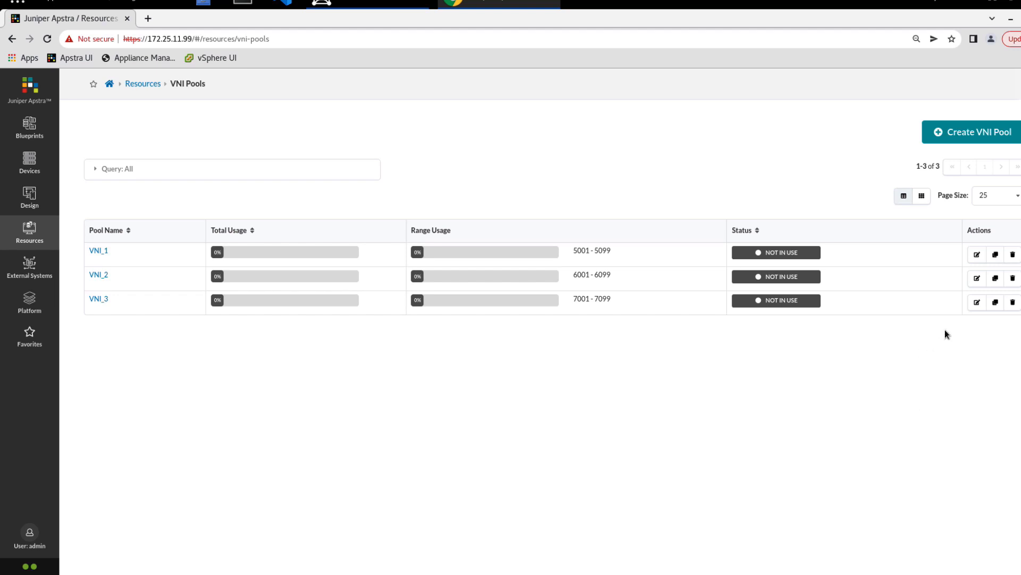
mouse_move(976, 302)
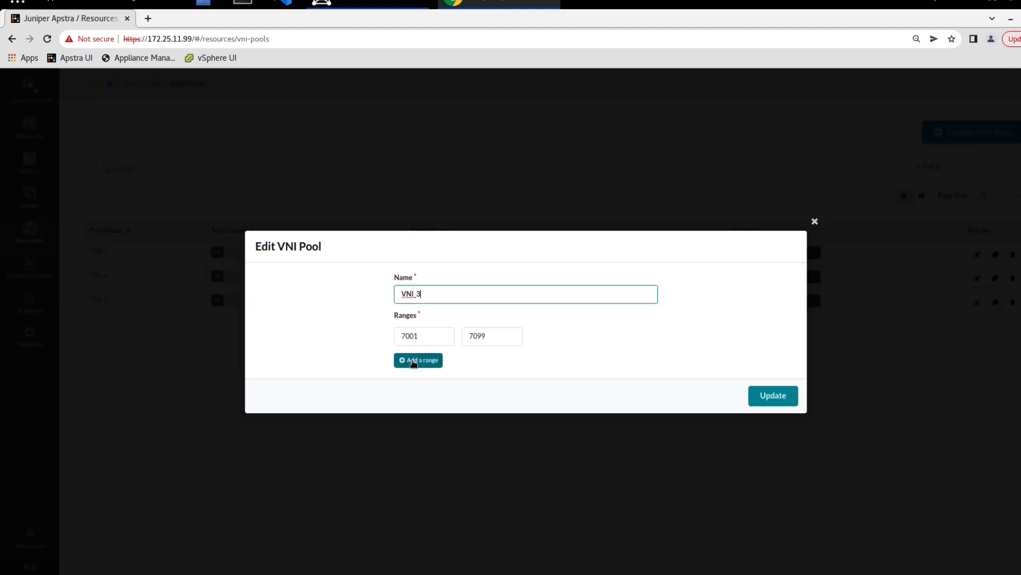
Add a second range 8001–8099 to VNI_3 and update the pool.
left_click(417, 360)
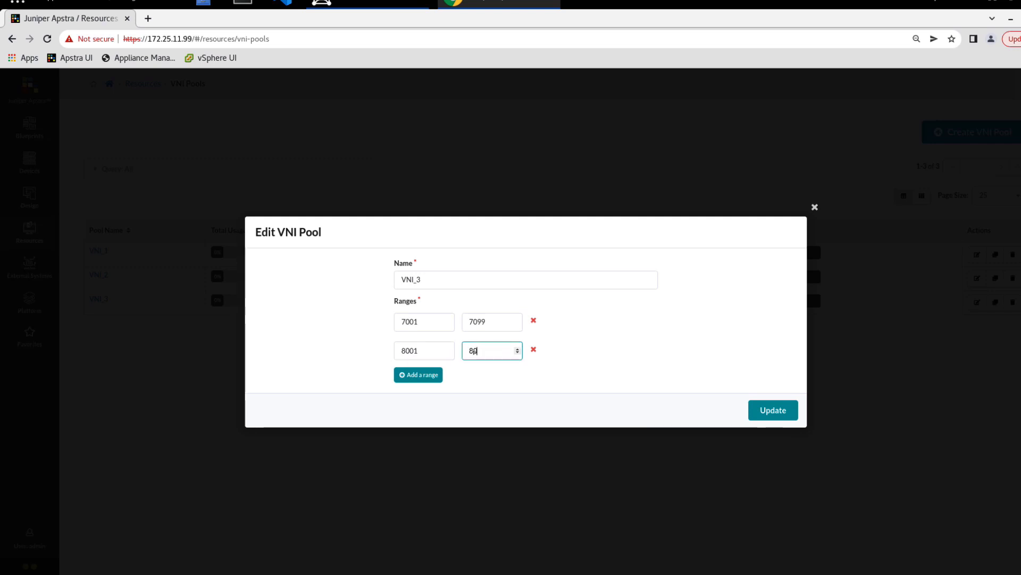
type("99")
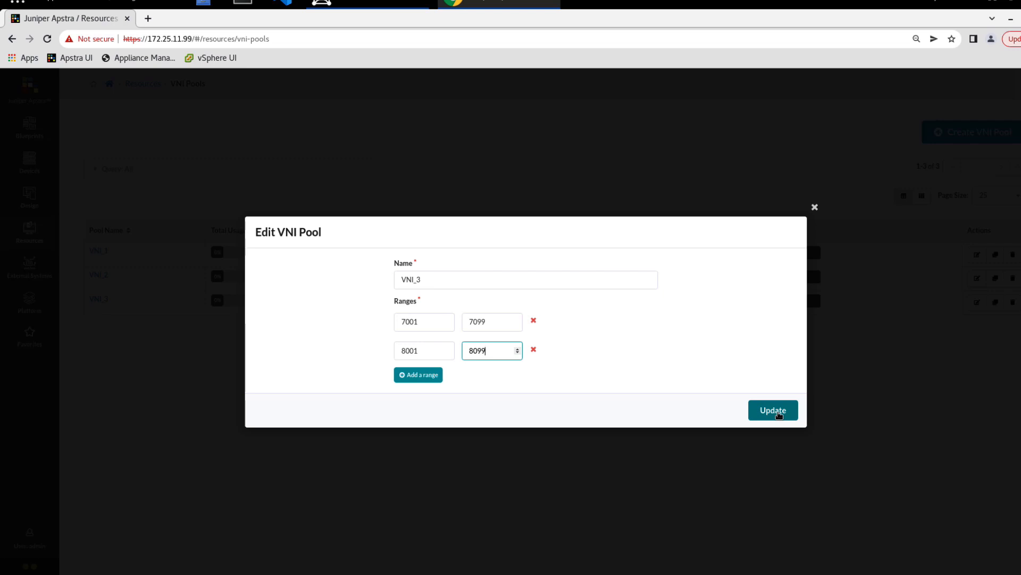
left_click(772, 410)
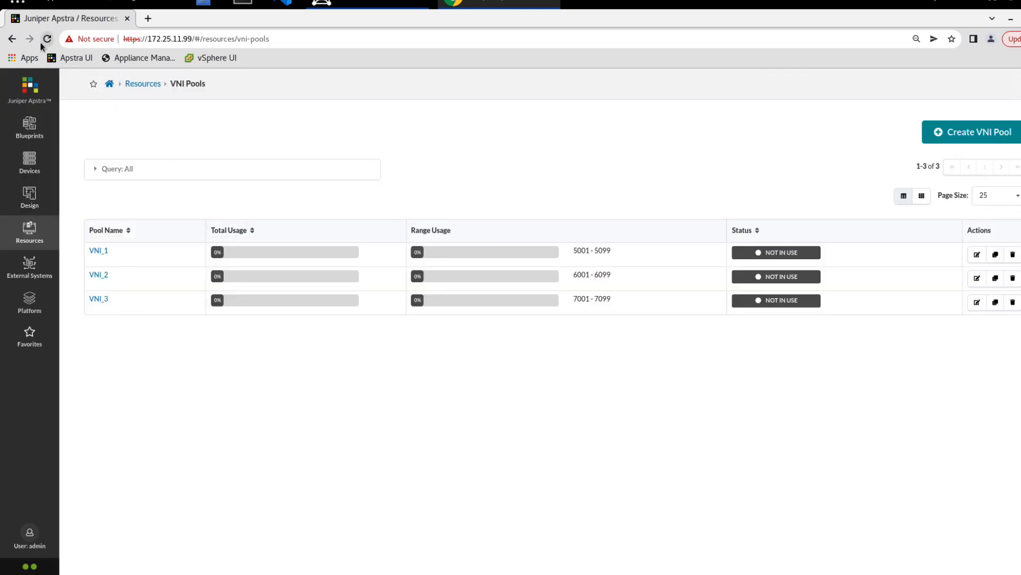
left_click(47, 38)
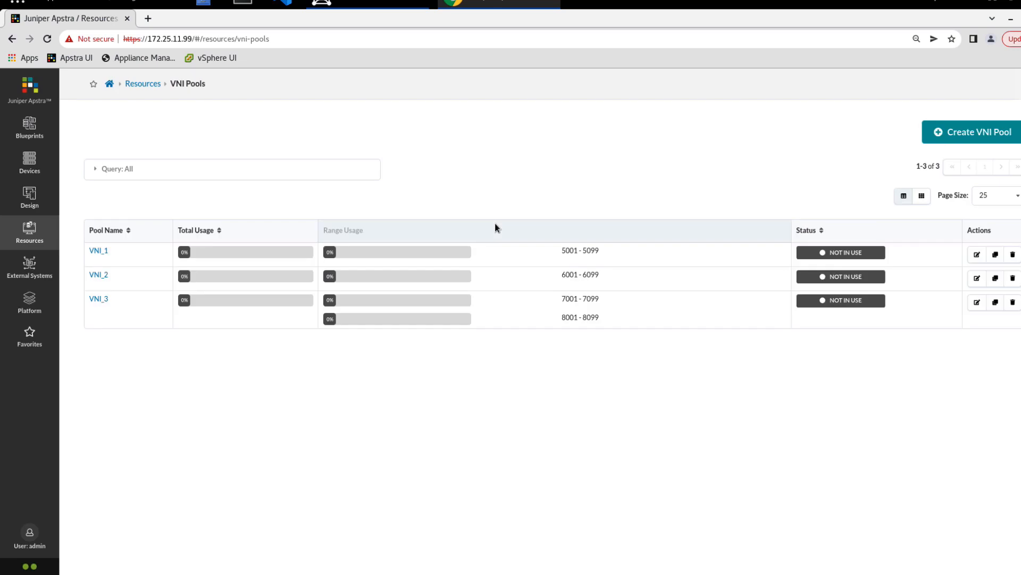
mouse_move(358, 318)
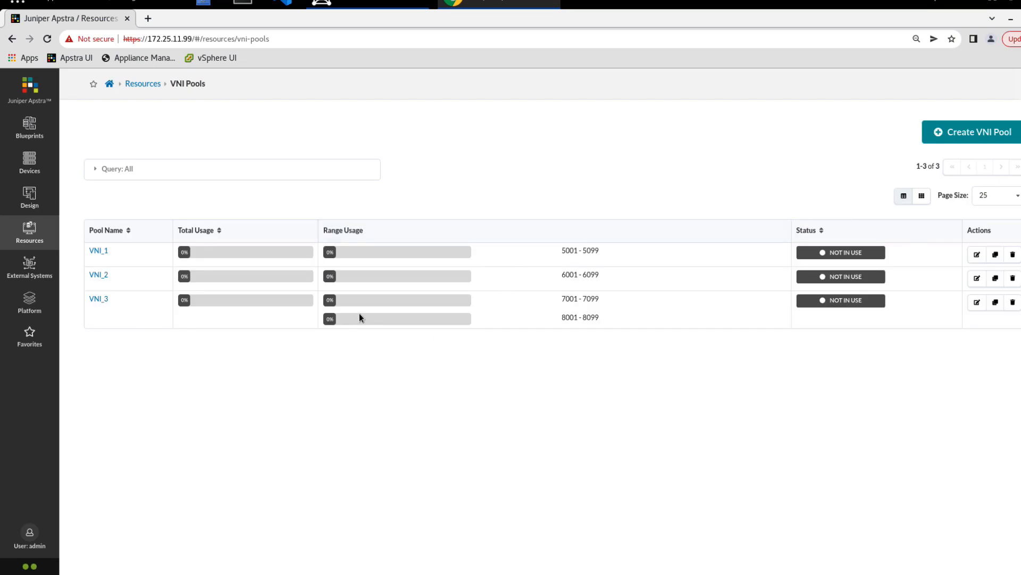
mouse_move(425, 302)
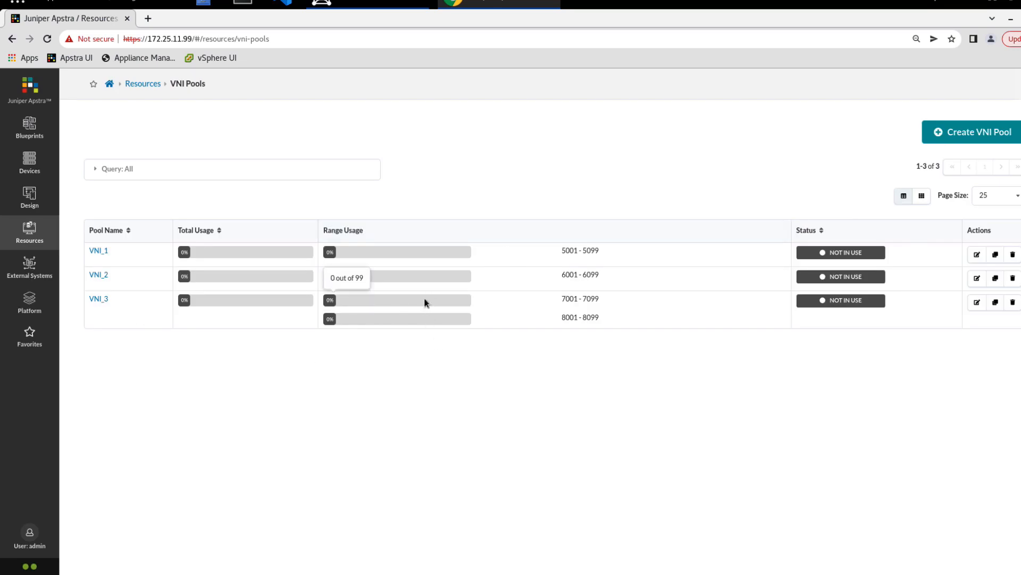
mouse_move(411, 315)
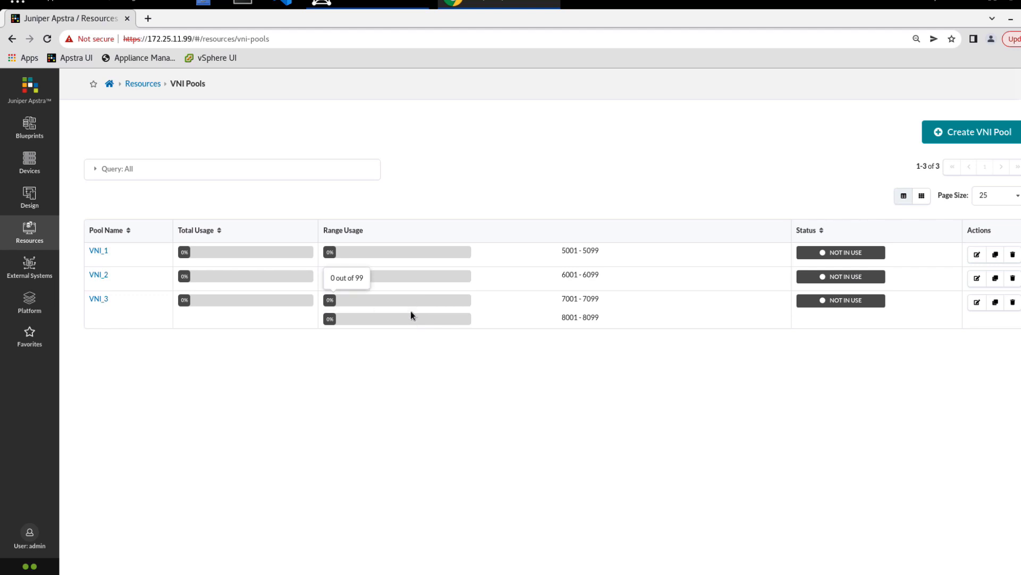
mouse_move(231, 301)
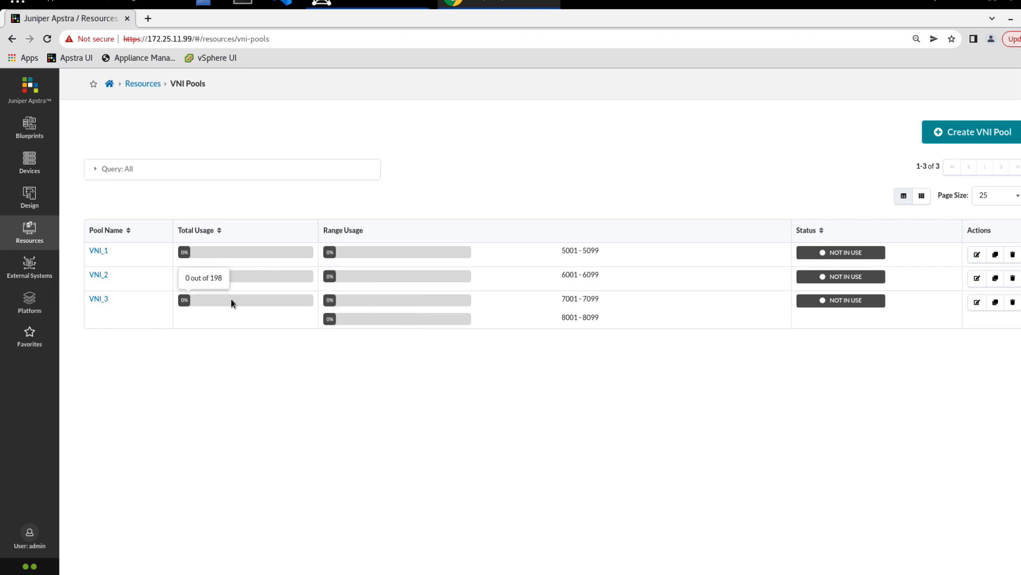
mouse_move(337, 409)
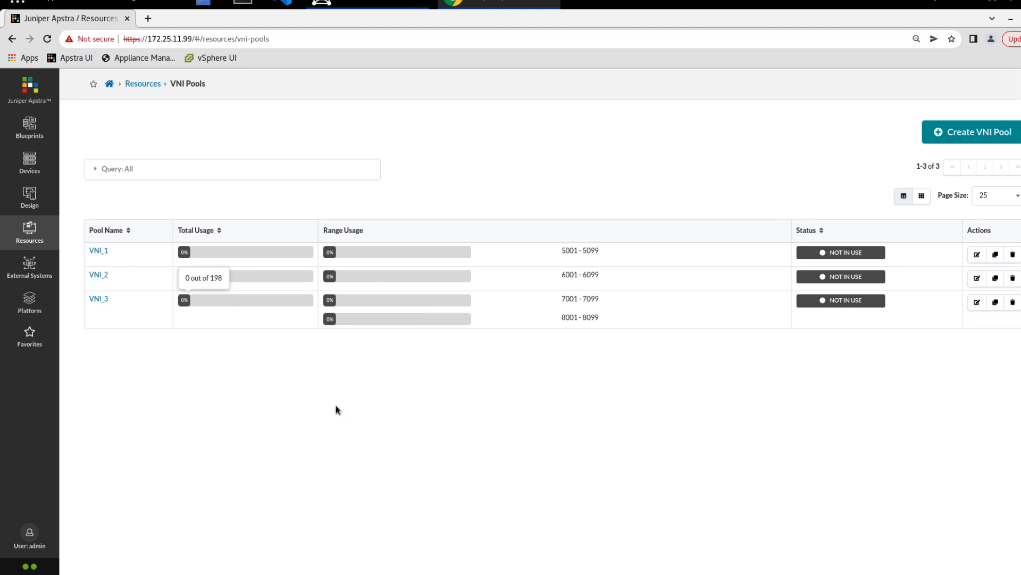
mouse_move(156, 185)
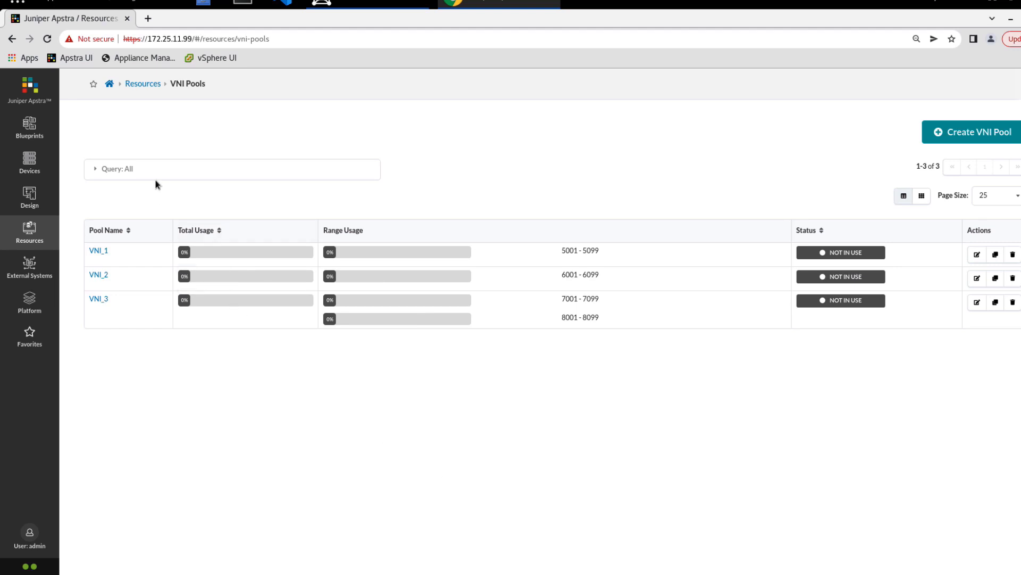
left_click(117, 170)
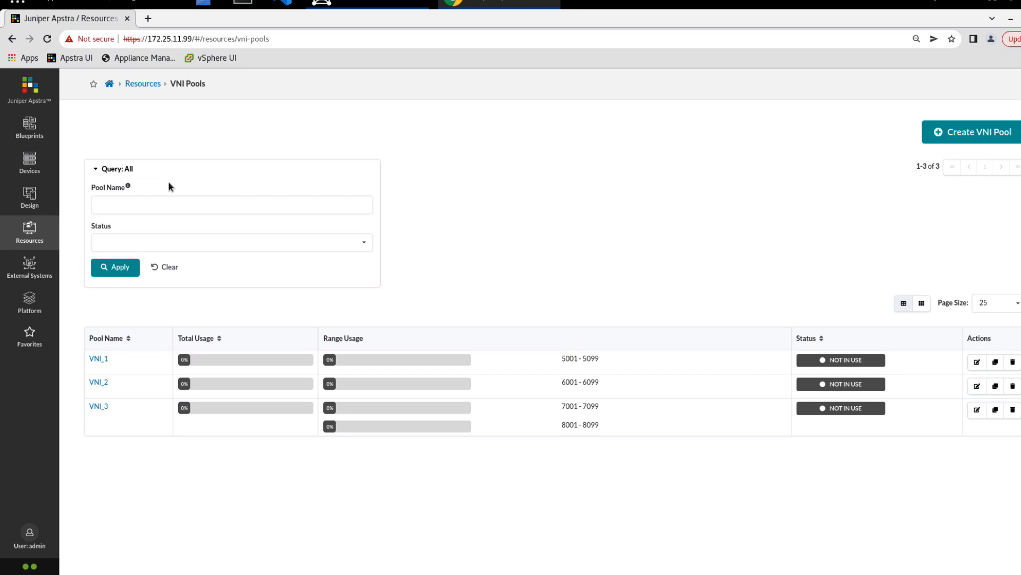
left_click(231, 204)
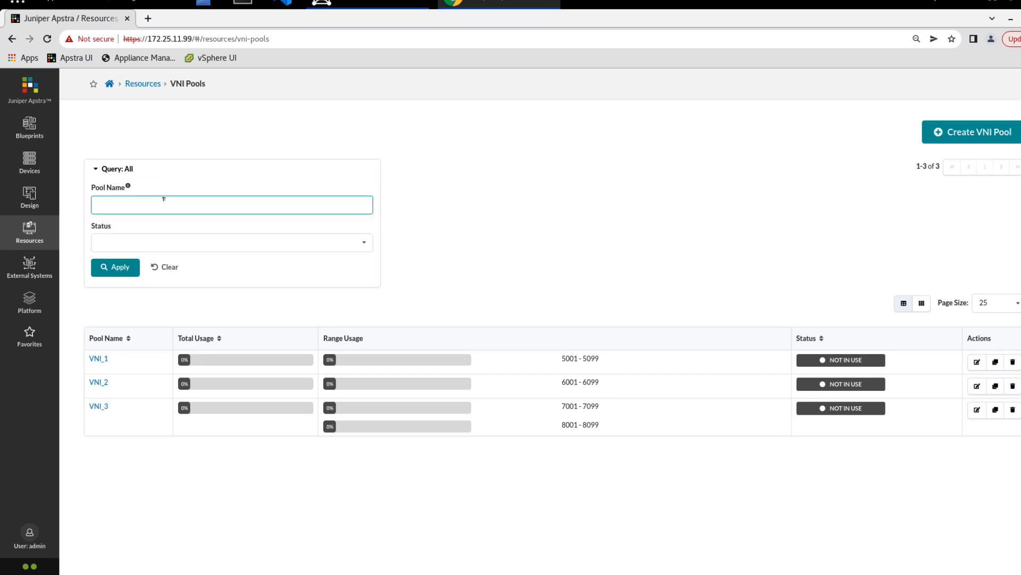
type("1")
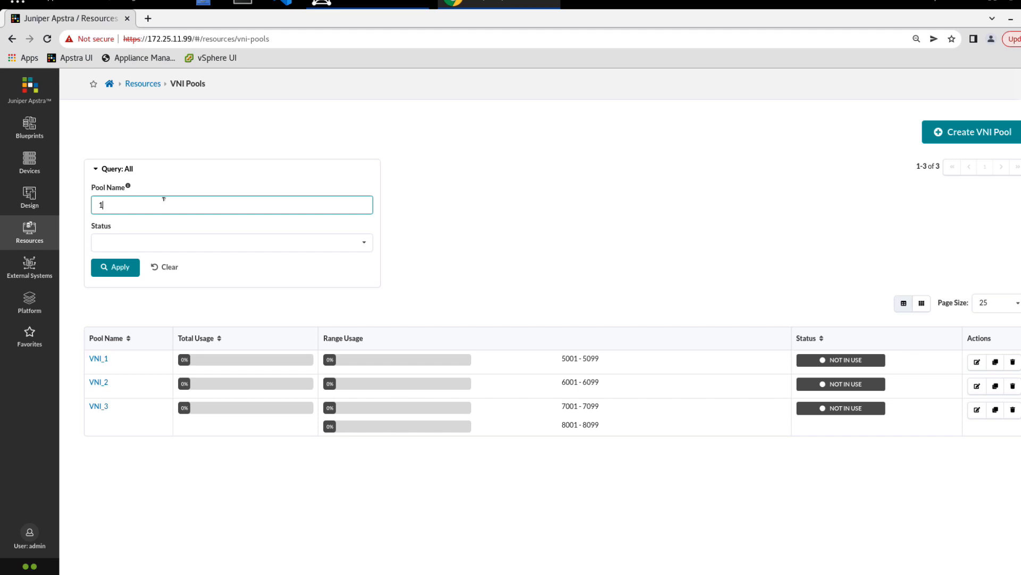
left_click(114, 267)
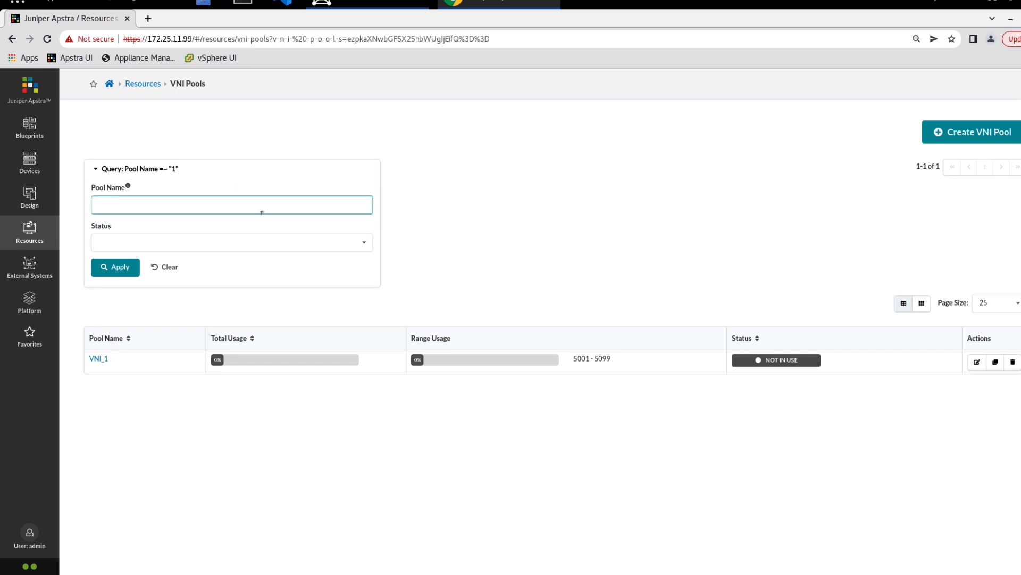
left_click(165, 267)
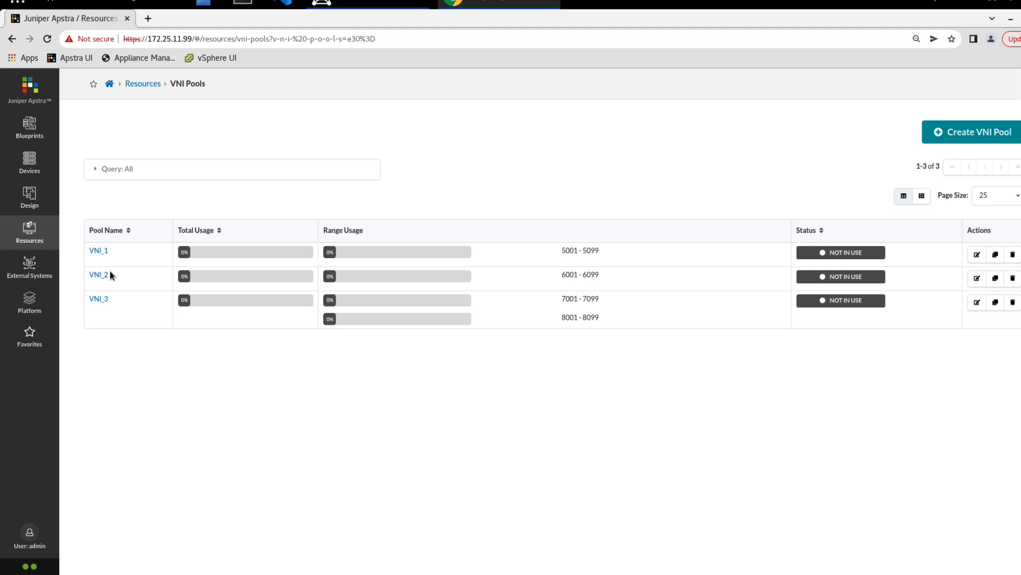
mouse_move(134, 174)
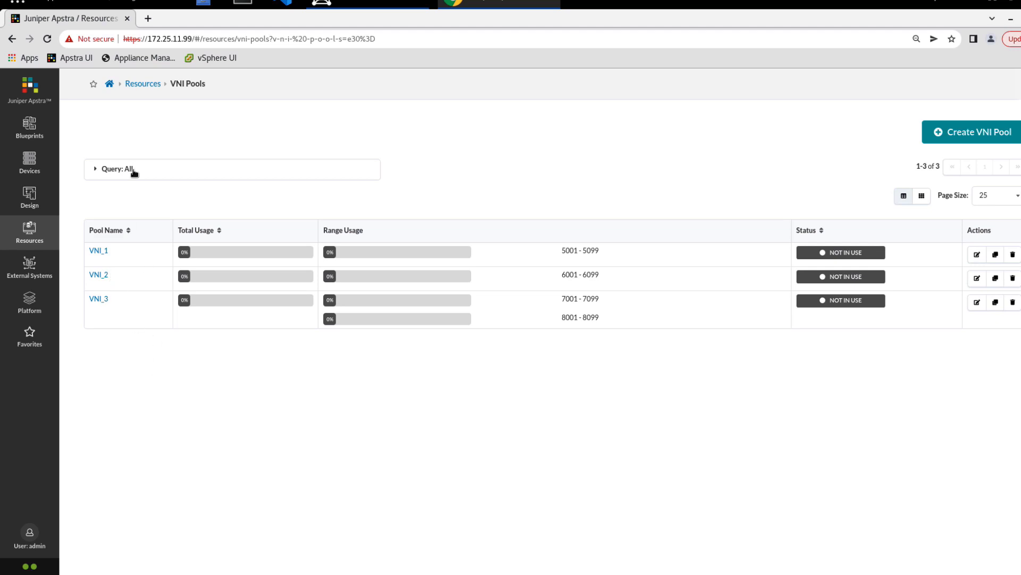
left_click(114, 169)
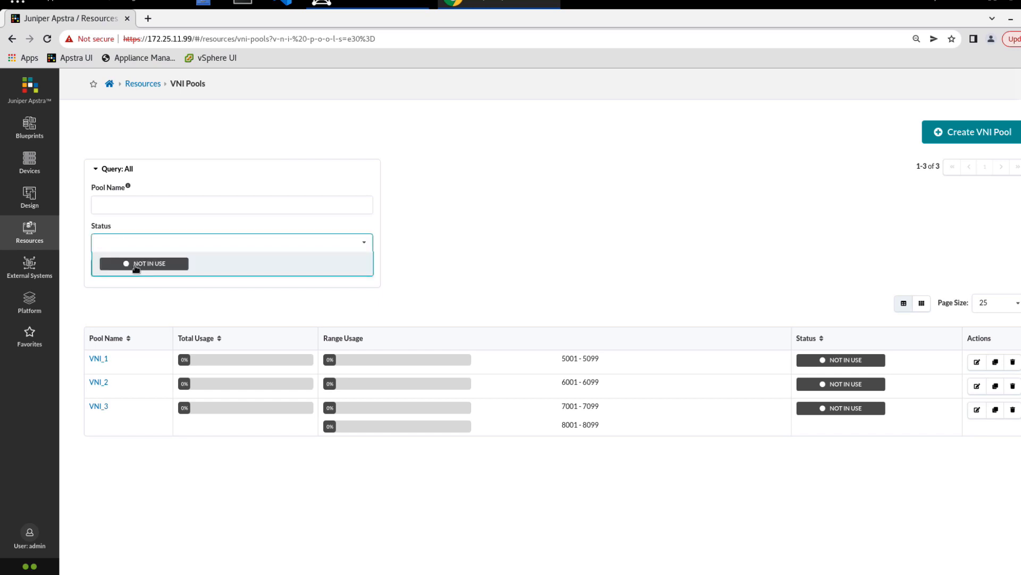
left_click(143, 263)
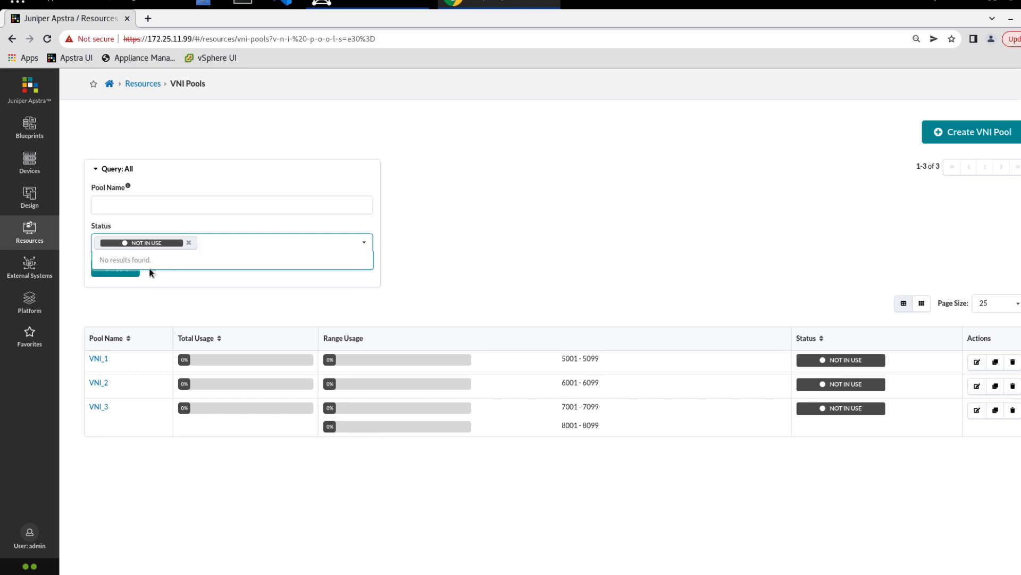
left_click(115, 268)
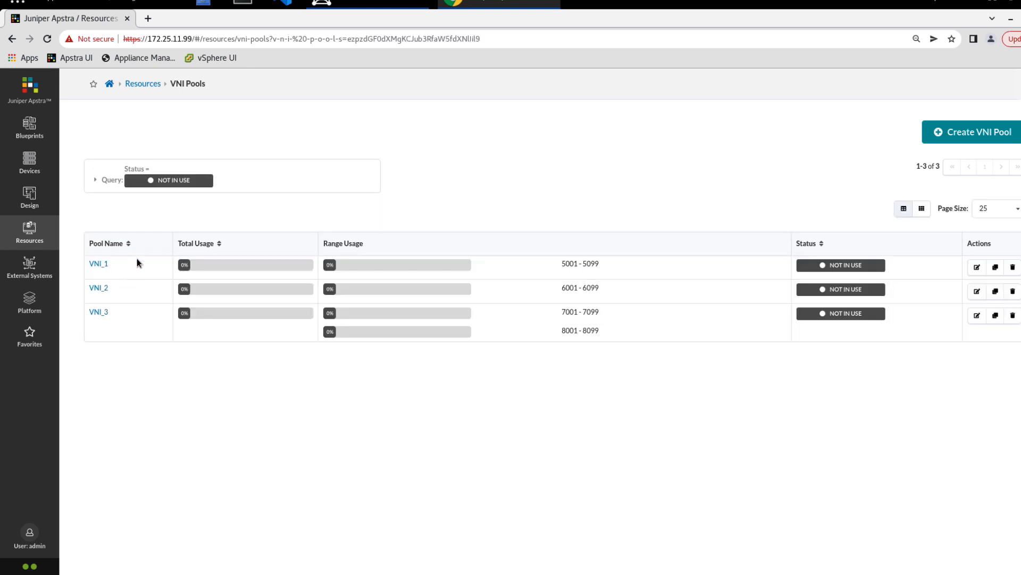
mouse_move(153, 249)
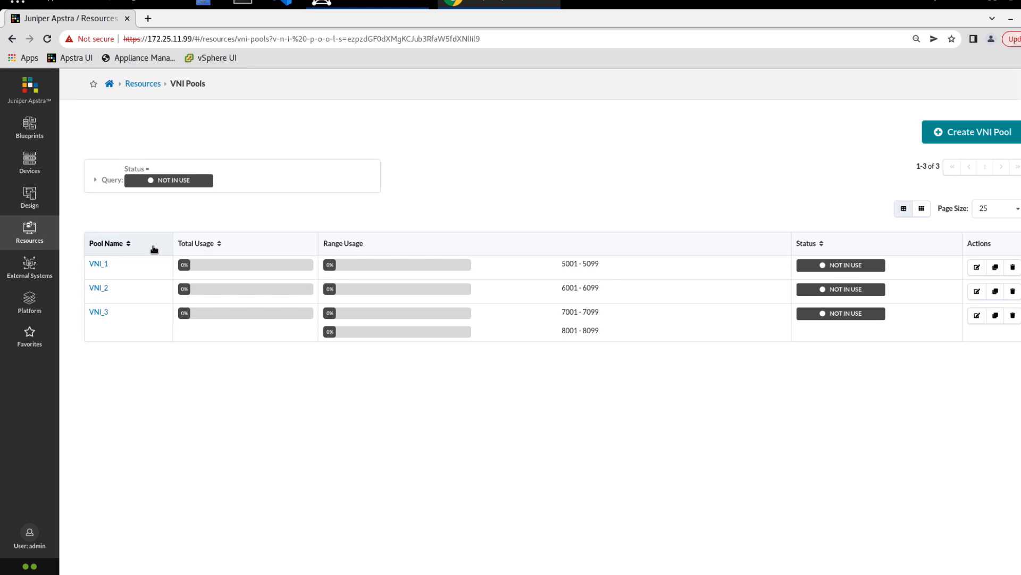
left_click(96, 180)
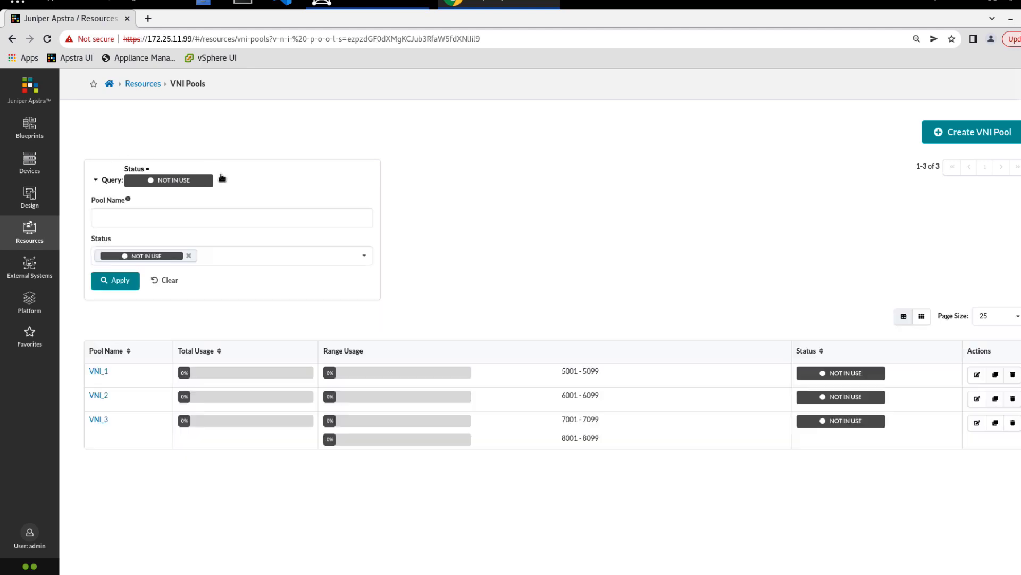
mouse_move(164, 280)
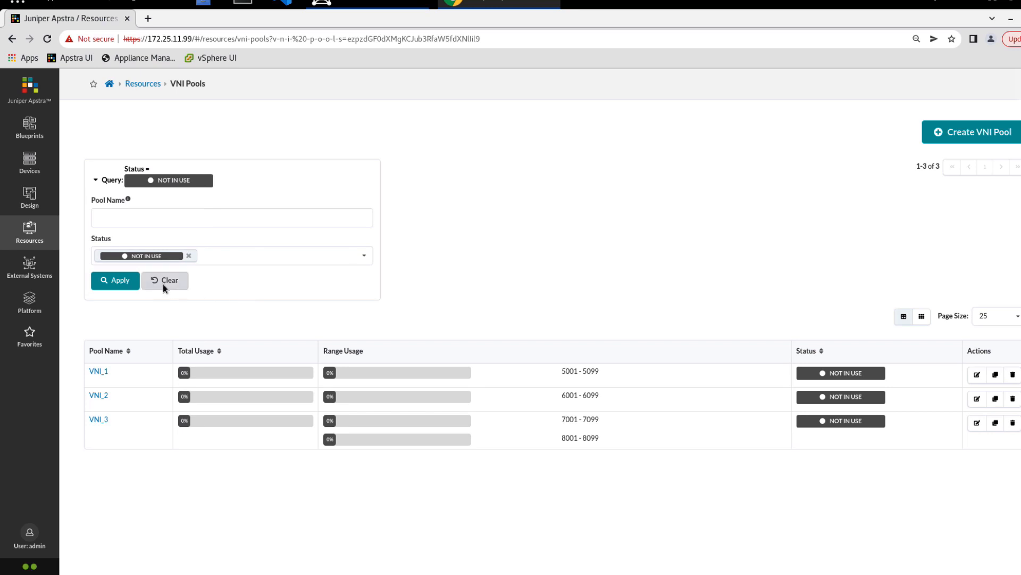
left_click(165, 280)
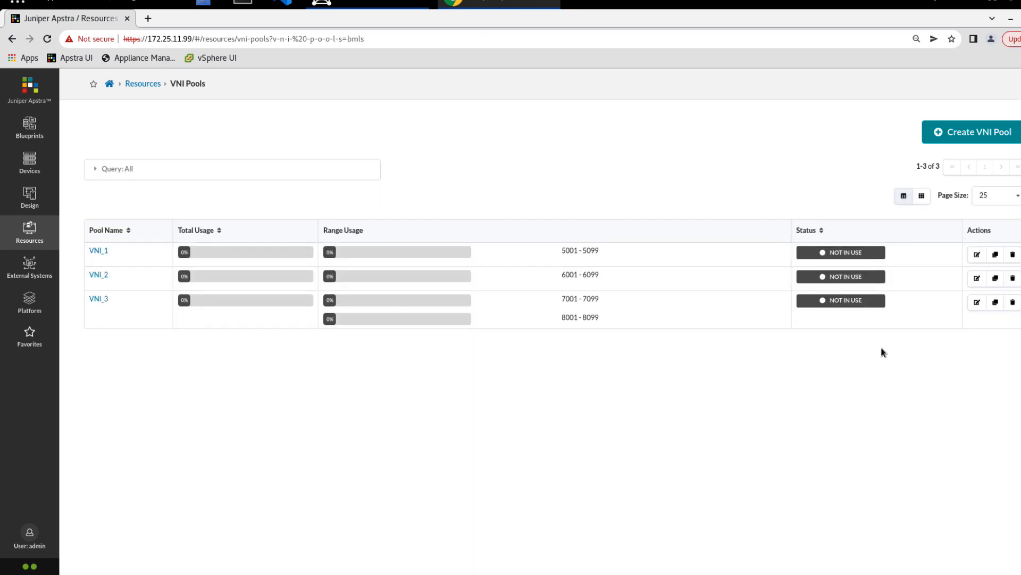
mouse_move(1013, 301)
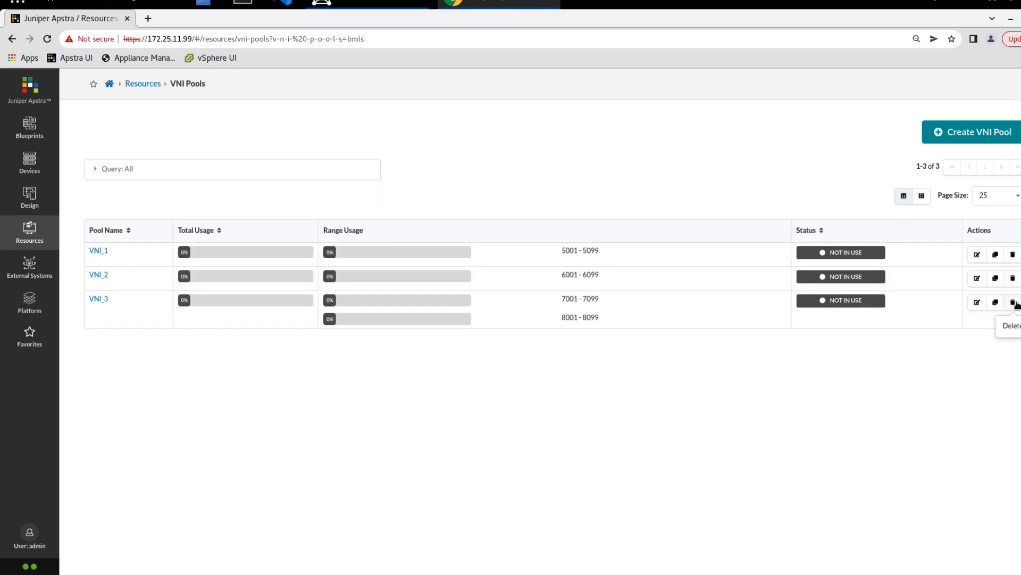
Delete VNI_3, VNI_2 and VNI_1, confirming each deletion.
left_click(1012, 302)
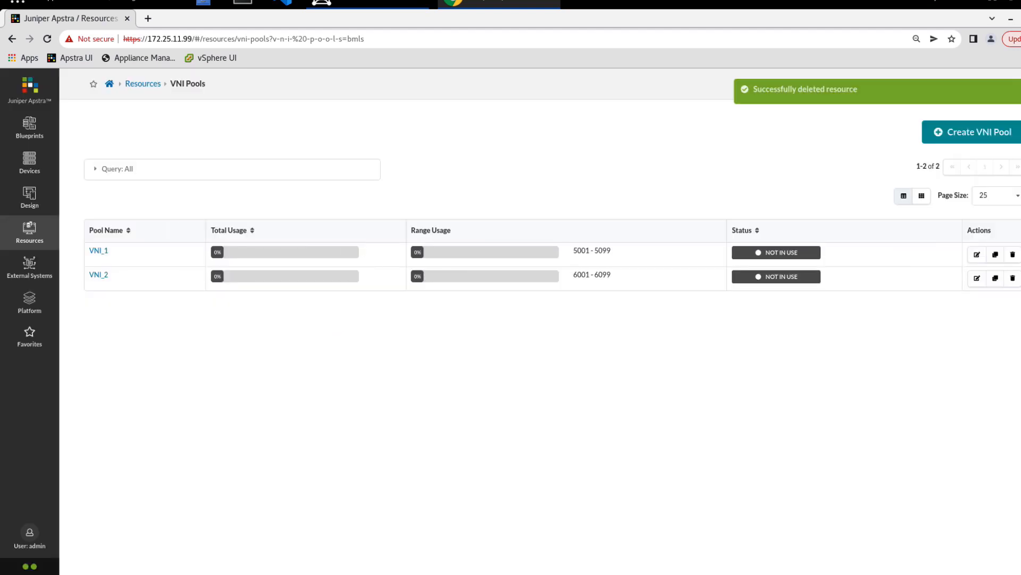
left_click(1012, 277)
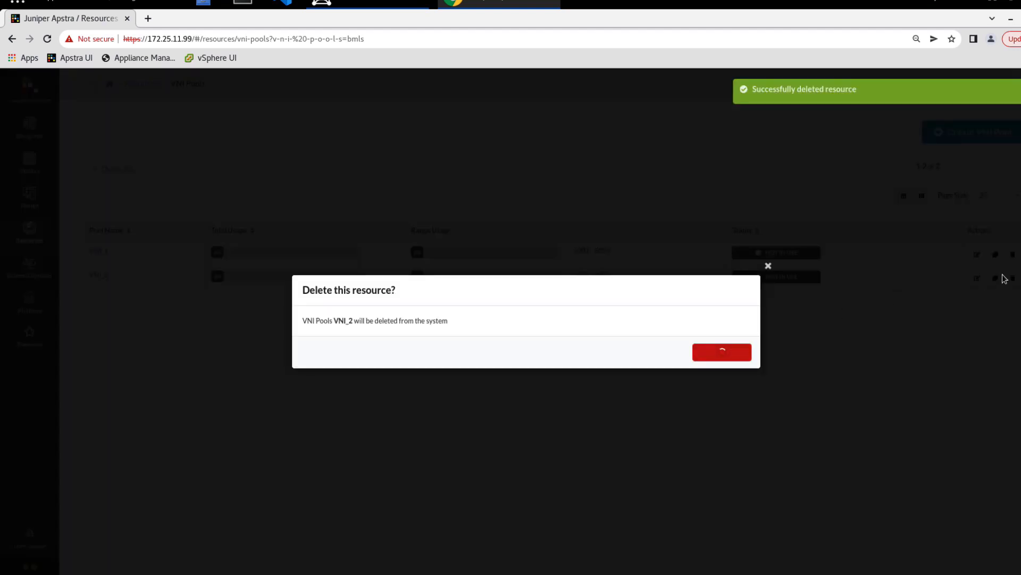
left_click(721, 352)
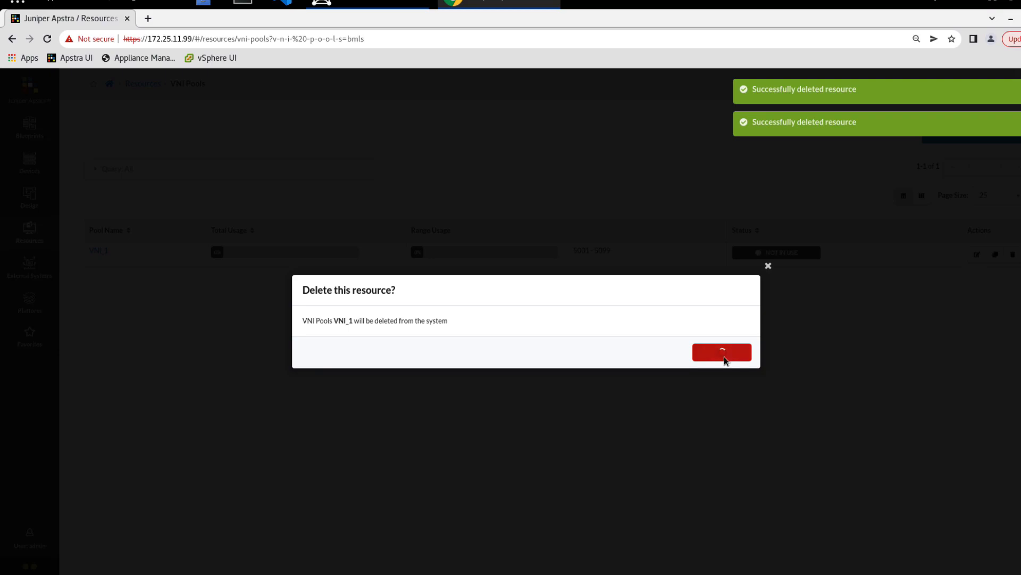